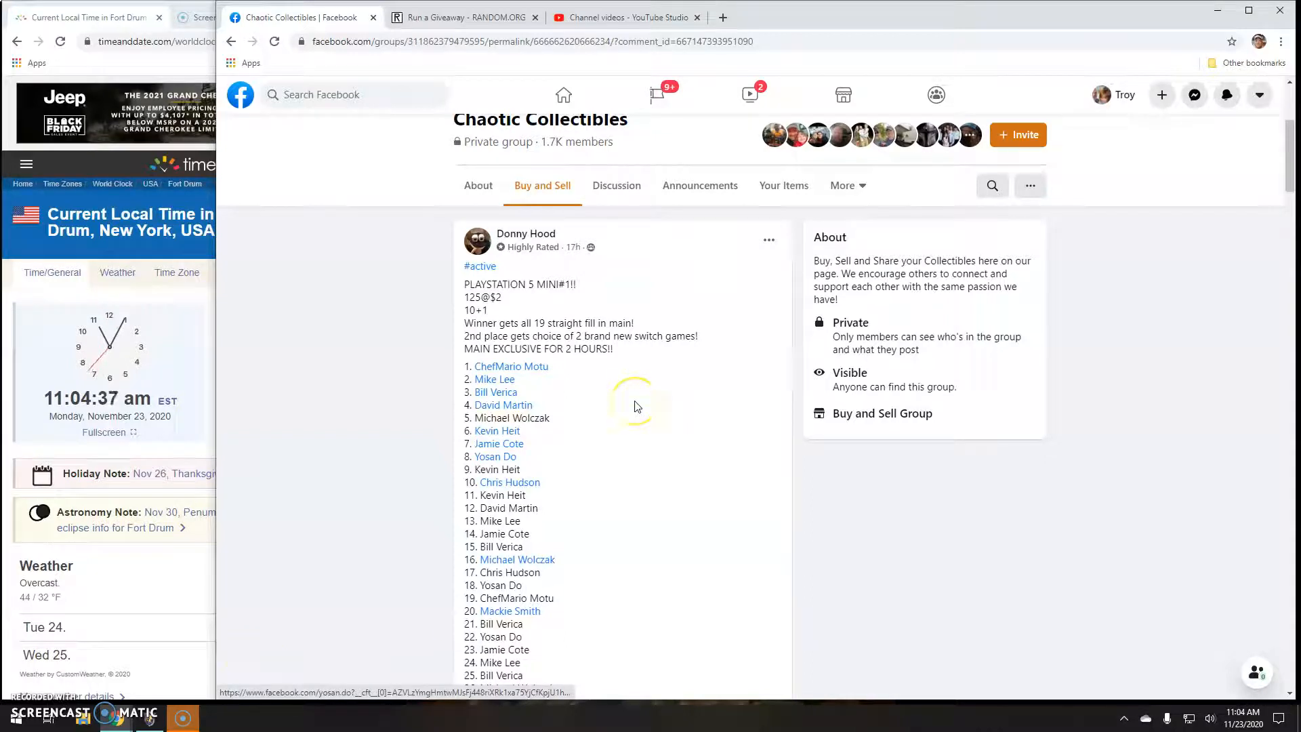
mouse_move(504, 322)
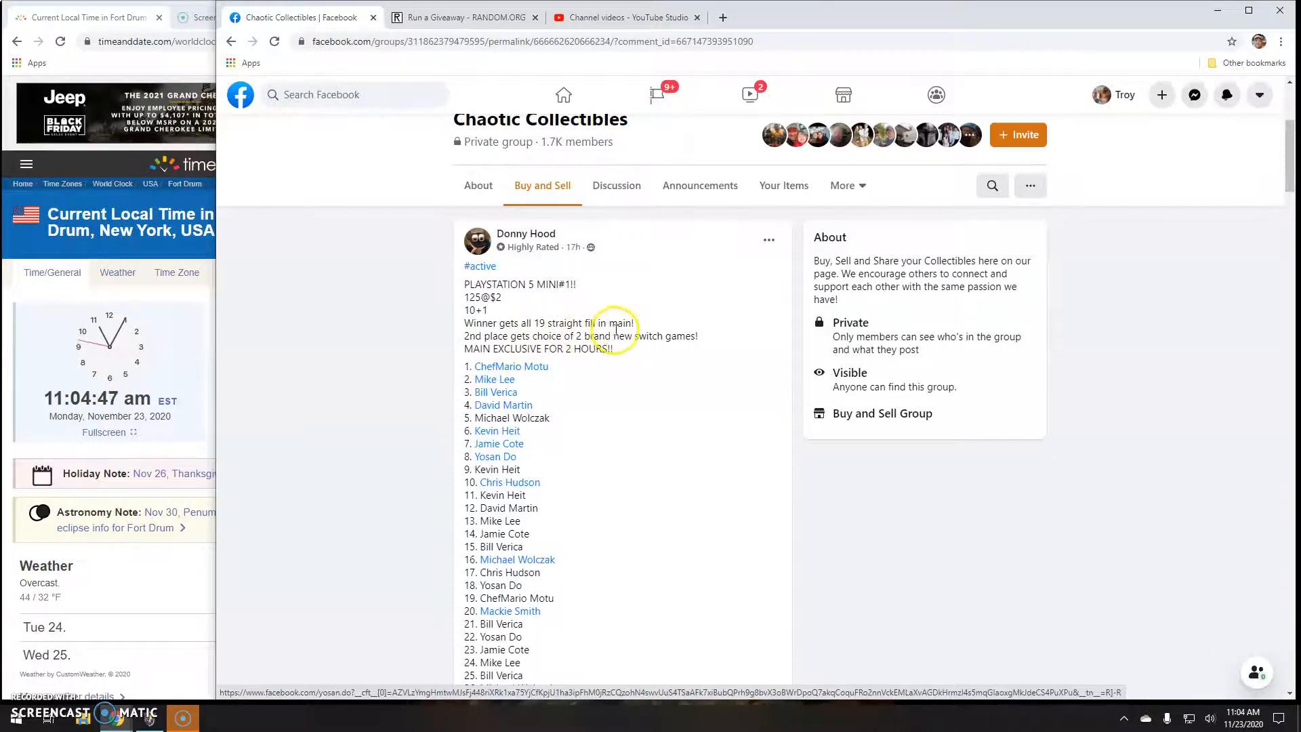
Step: Scroll the Chaotic Collectibles giveaway post down to its numbered entry list
scroll(down, 3)
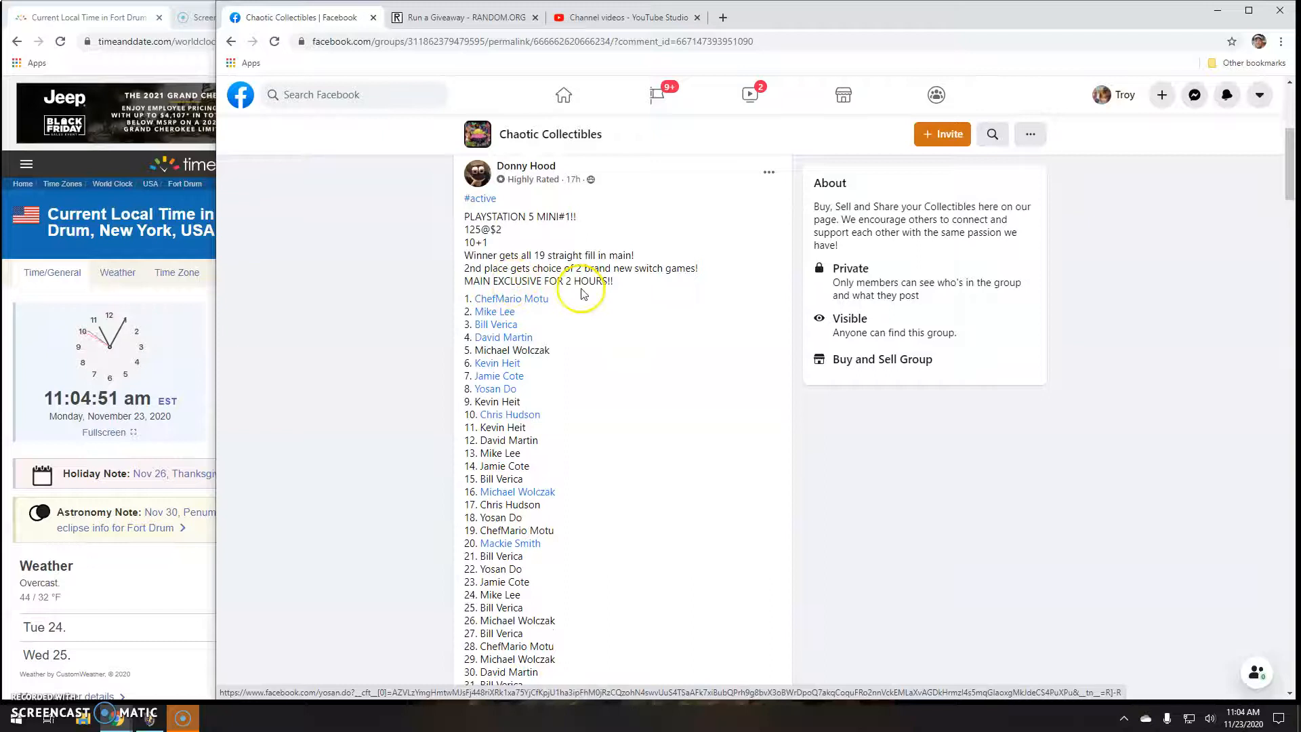
scroll(down, 3)
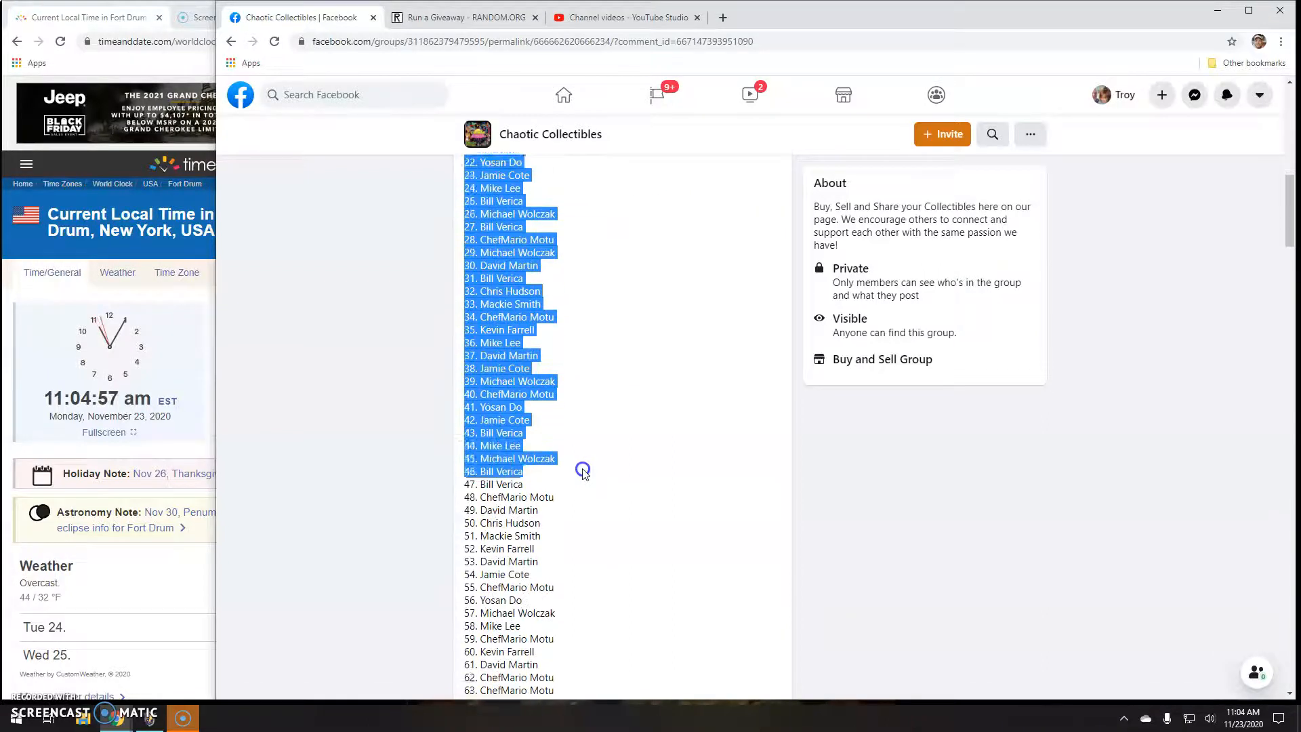
Step: Scroll through the entry list down to entry 125 and the comment thread
scroll(down, 3)
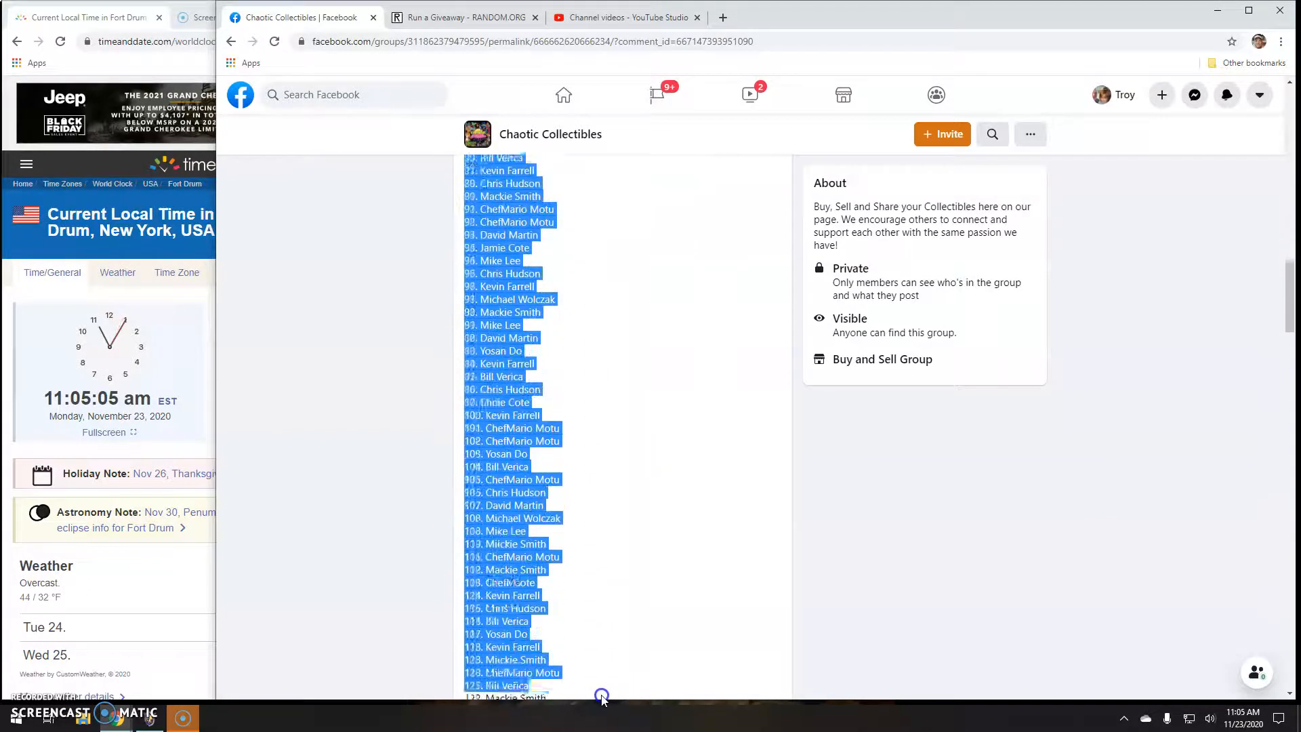
scroll(down, 3)
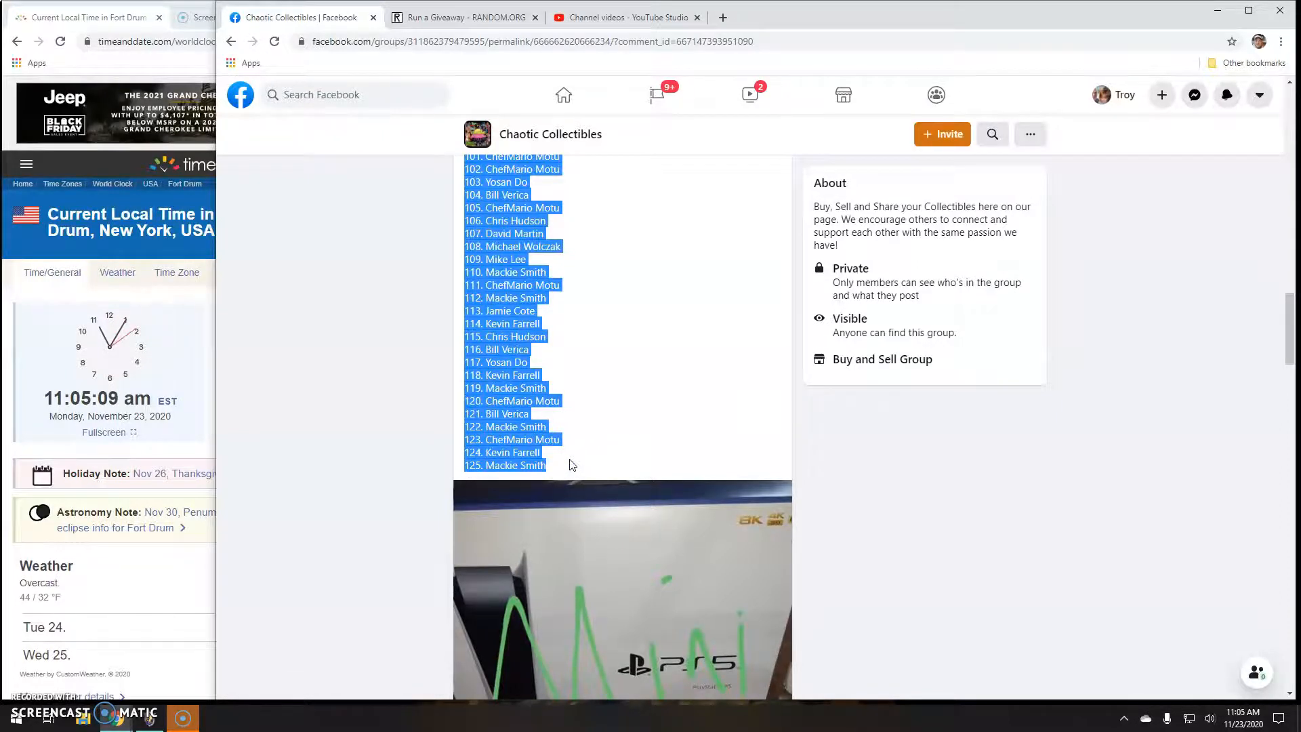
scroll(down, 3)
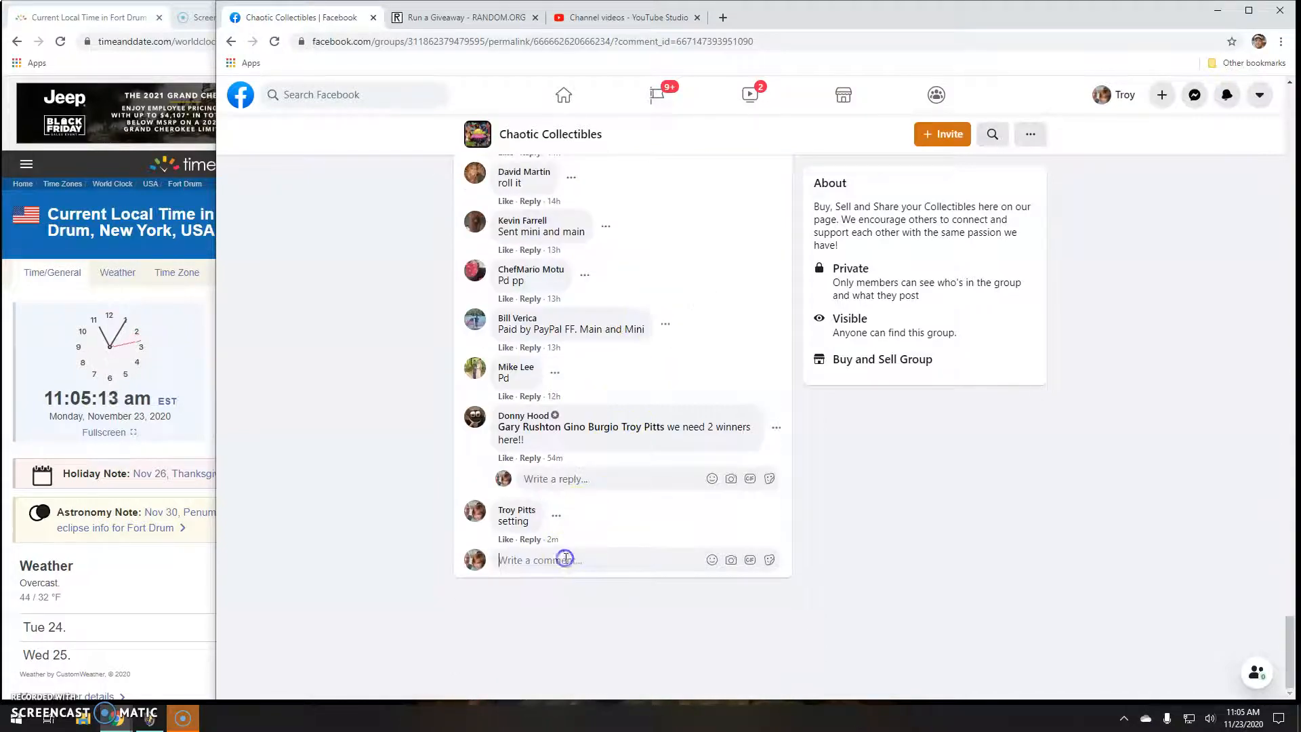
Step: Comment 'Live! 1105 am' on the giveaway thread and switch to RANDOM.ORG
text(Live)
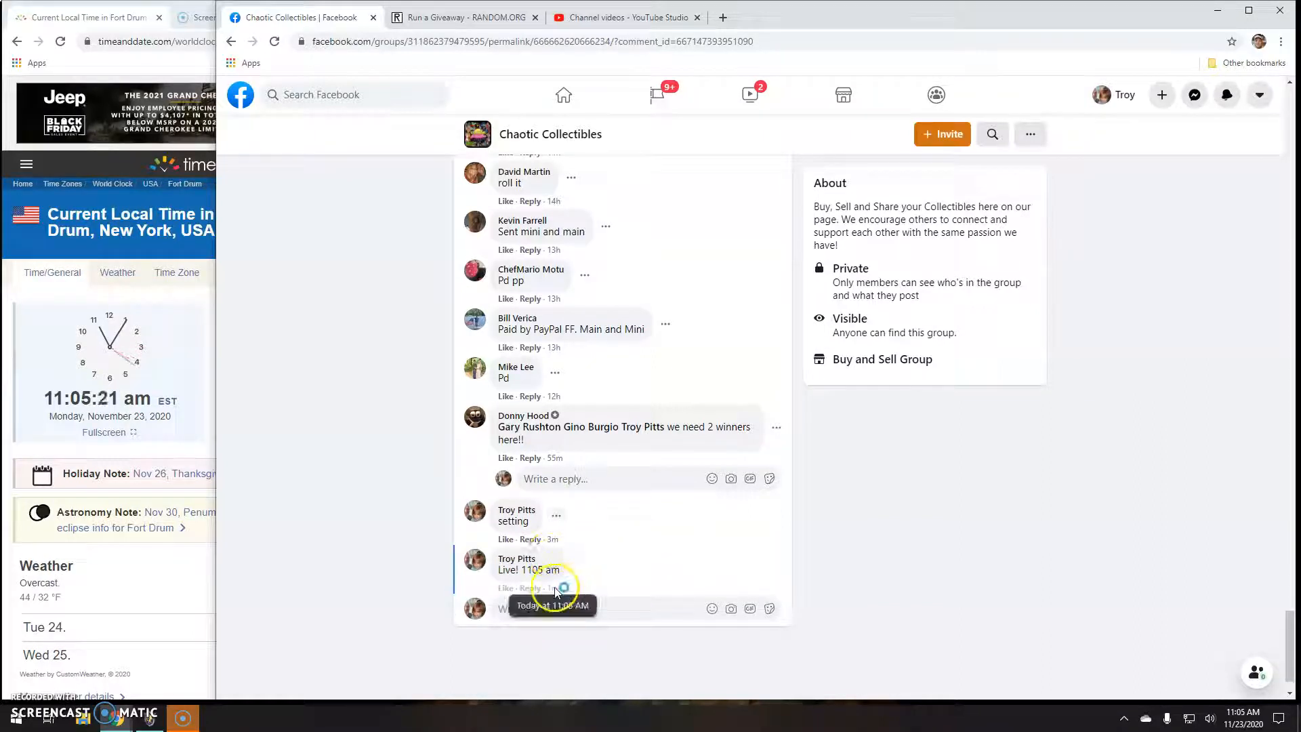
click(461, 16)
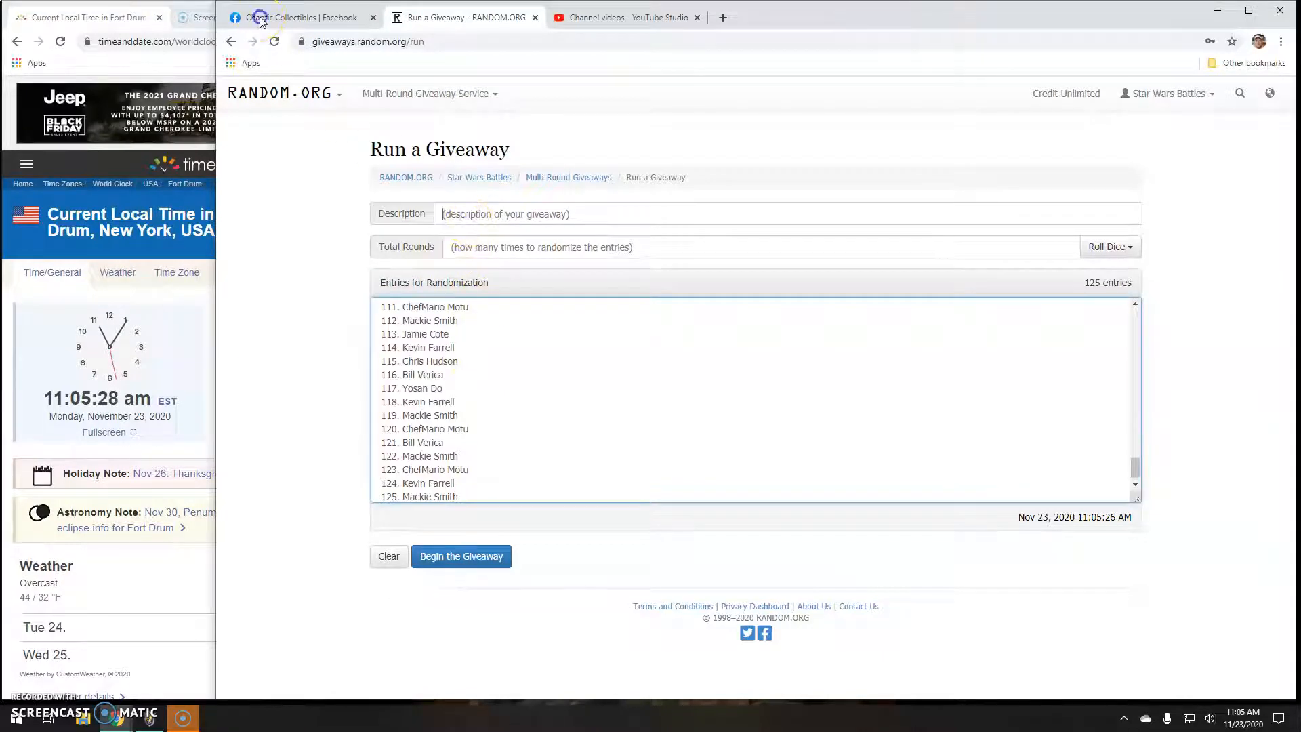
Step: Check the Facebook post, then enter 'PS5 mini by Donny' as the RANDOM.ORG giveaway description
click(298, 17)
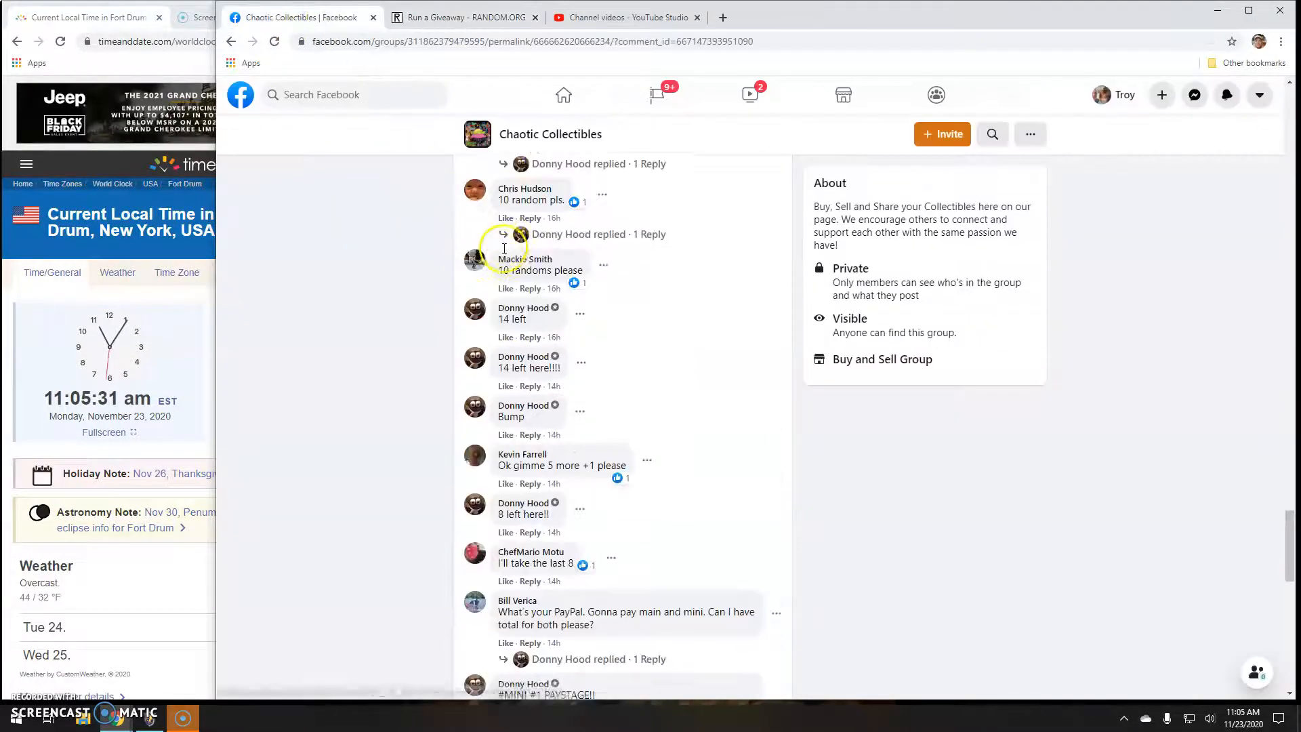
scroll(down, 3)
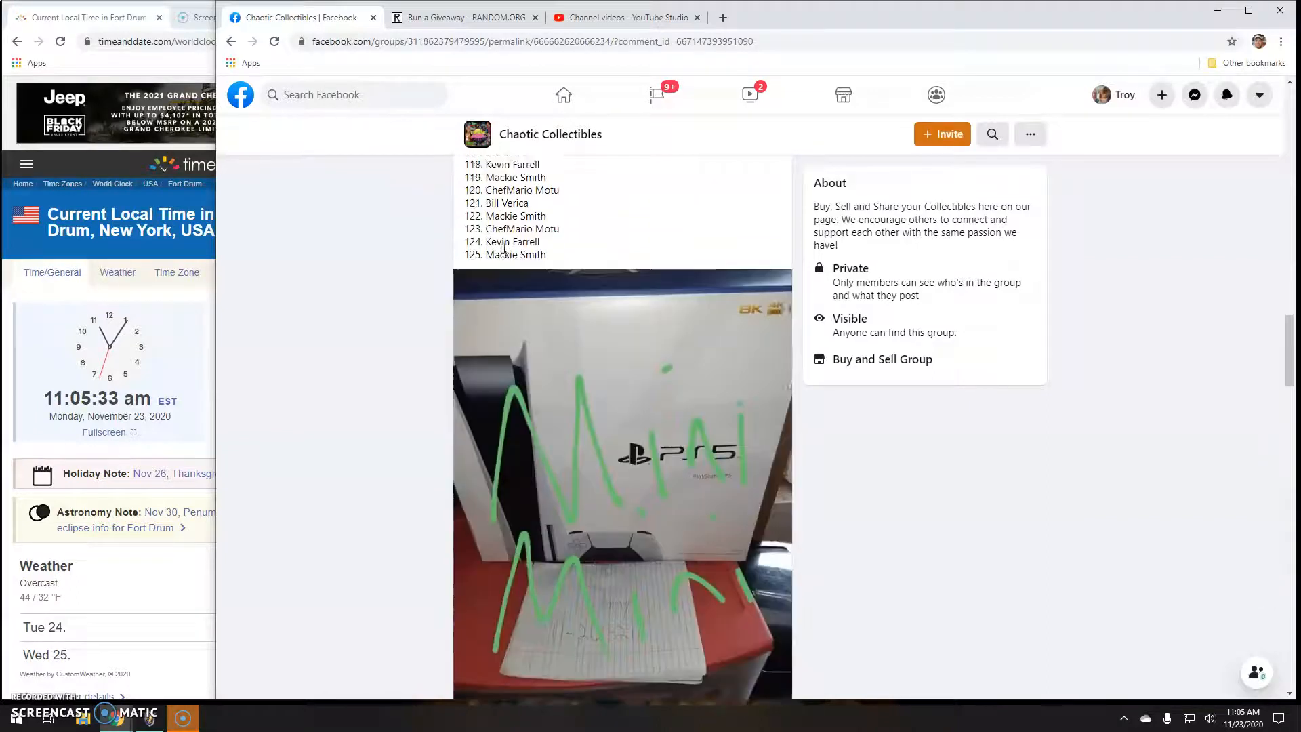
click(463, 16)
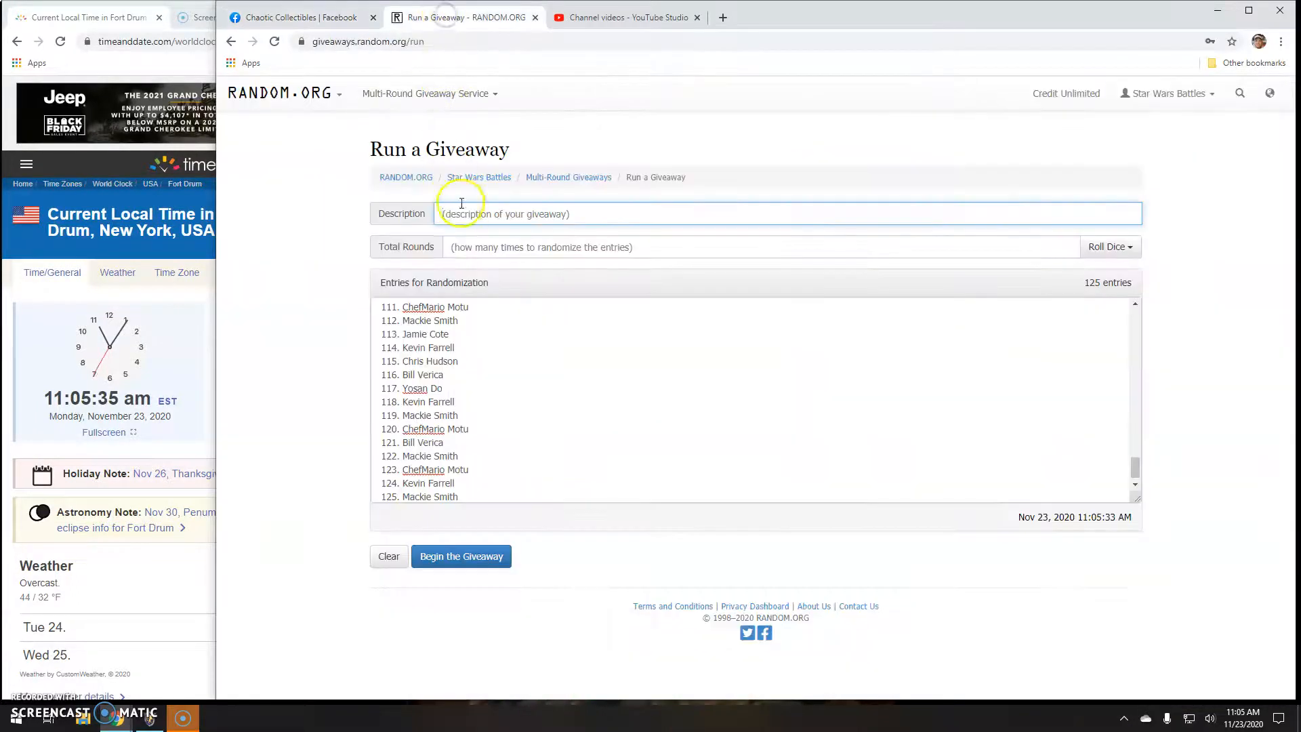
text(PS5 run)
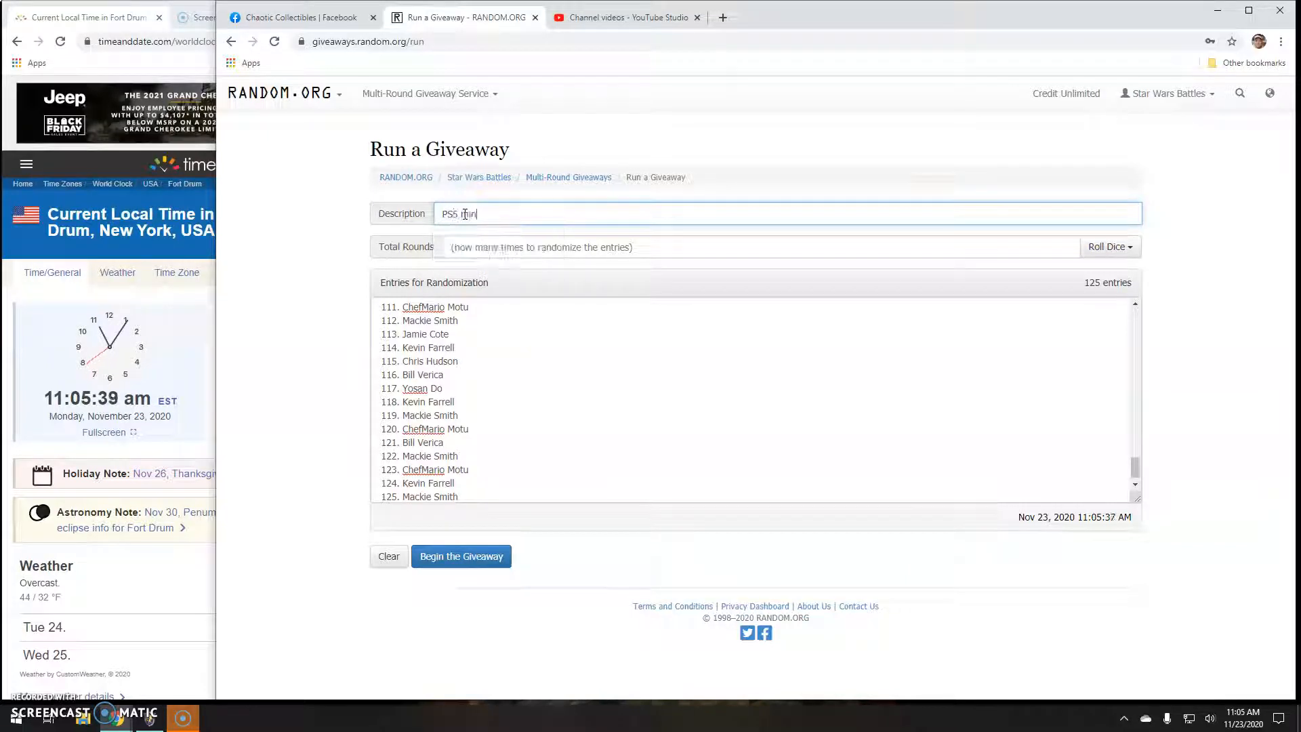
text(by Do)
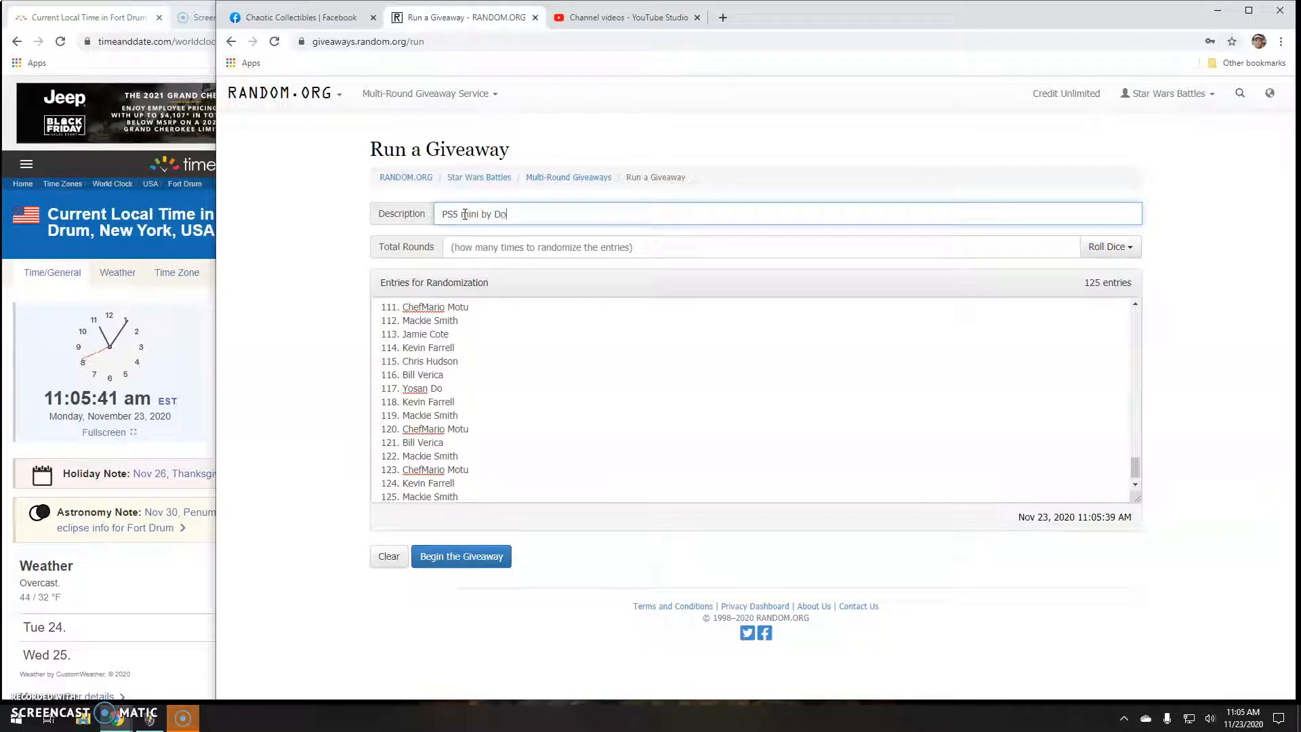
text(nny)
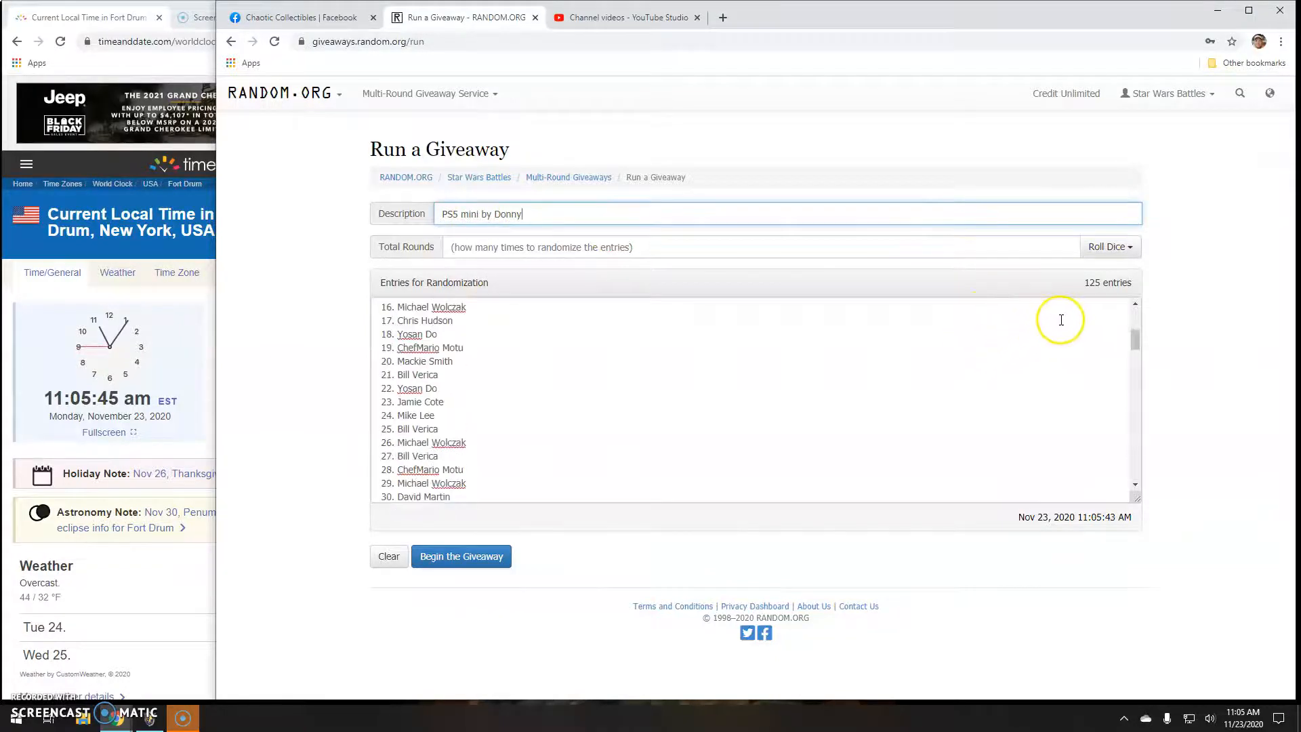
Step: Roll three dice to set the round count and start the giveaway's first round
click(1110, 246)
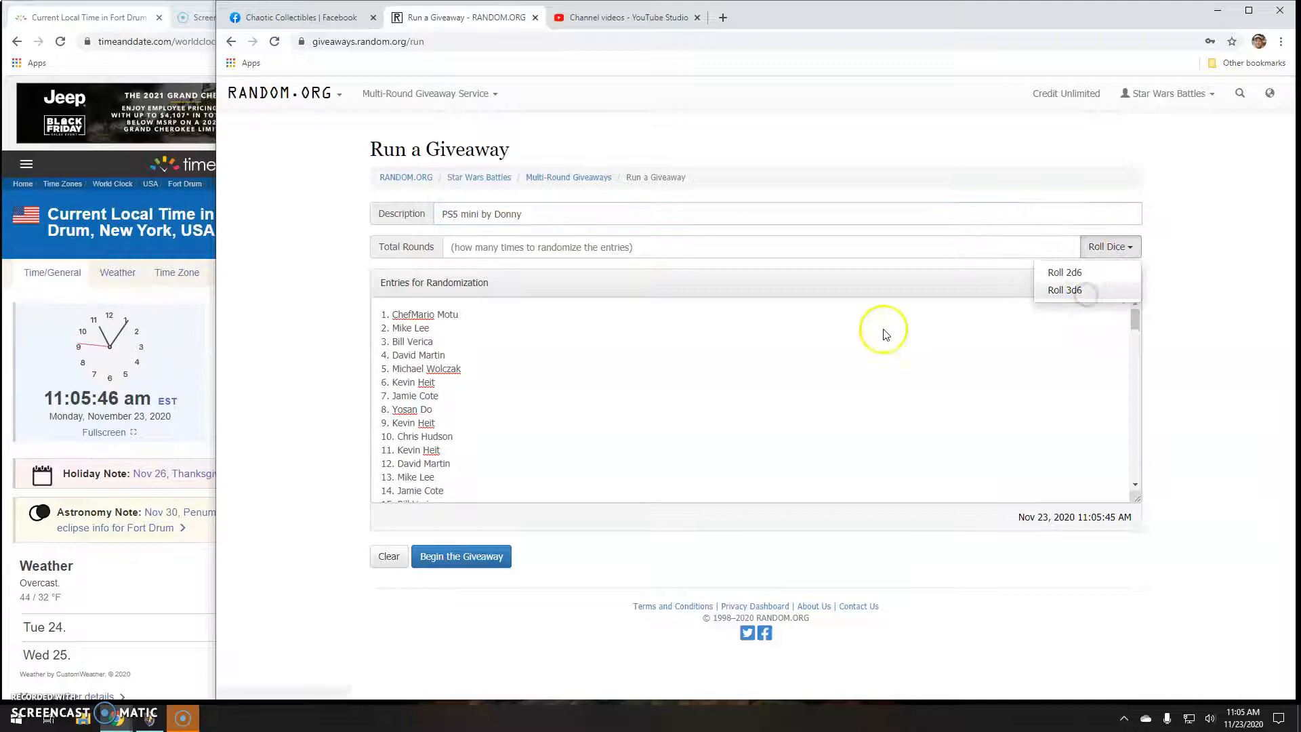
click(1065, 290)
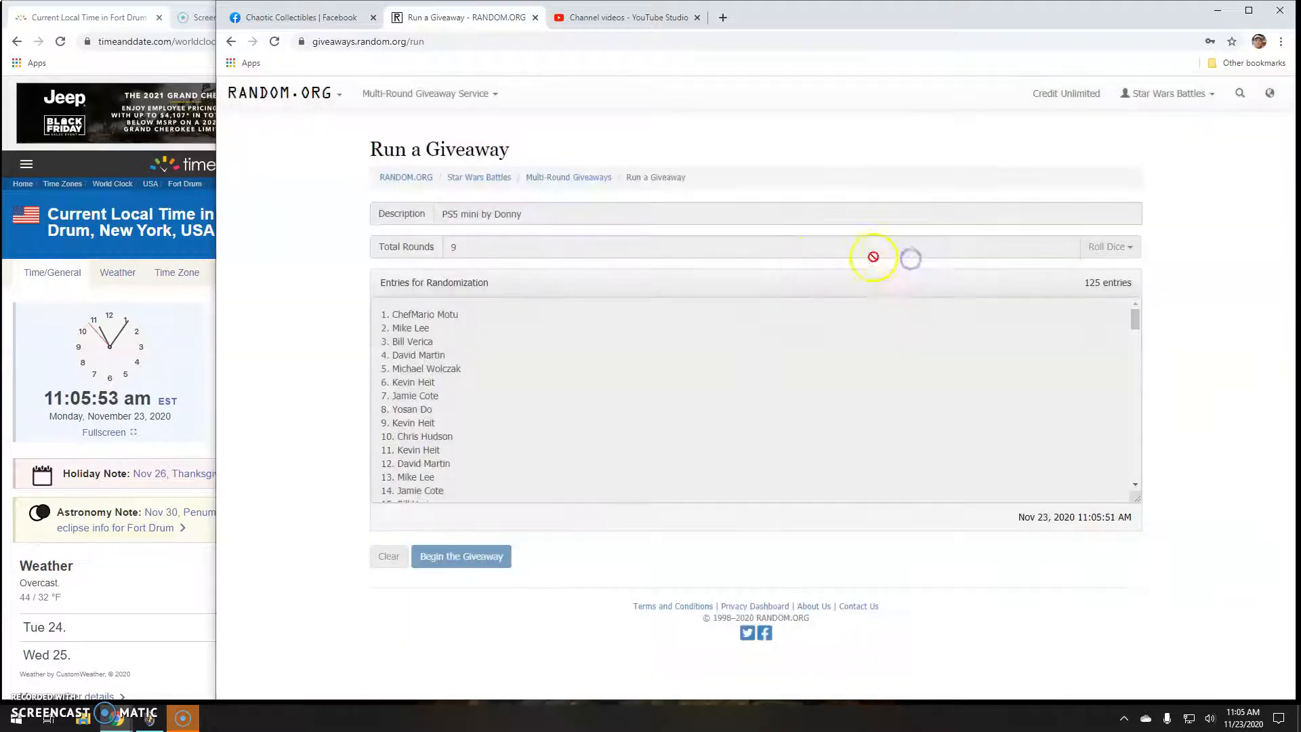
click(461, 555)
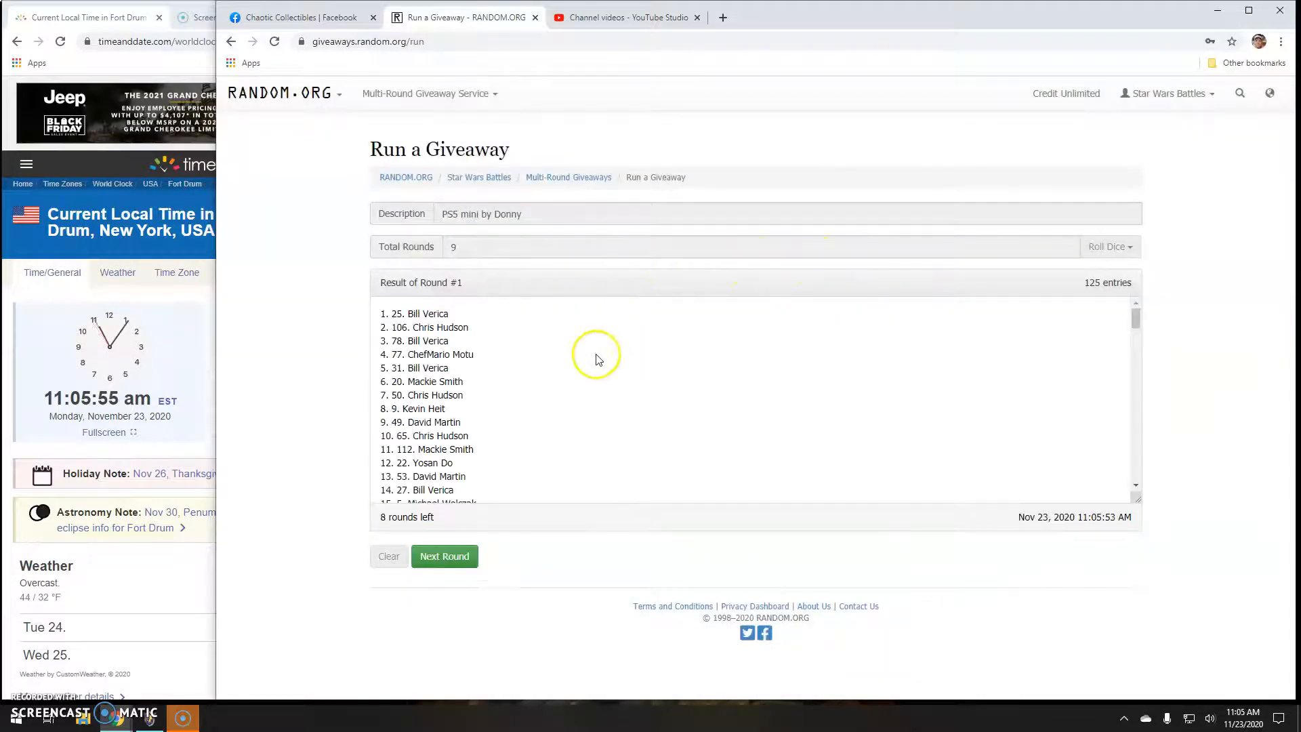
Step: Run randomization rounds 2 through 8, leaving the final round pending, and return to Facebook
click(445, 556)
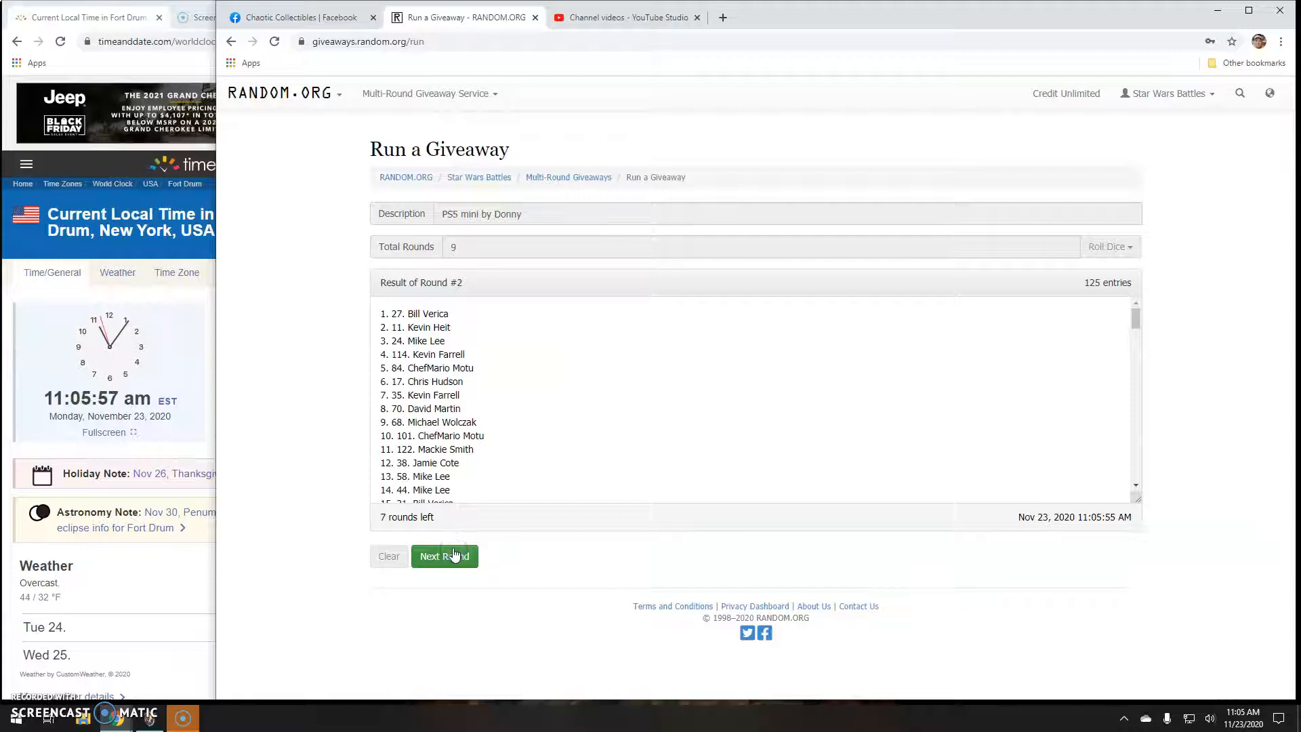
click(445, 555)
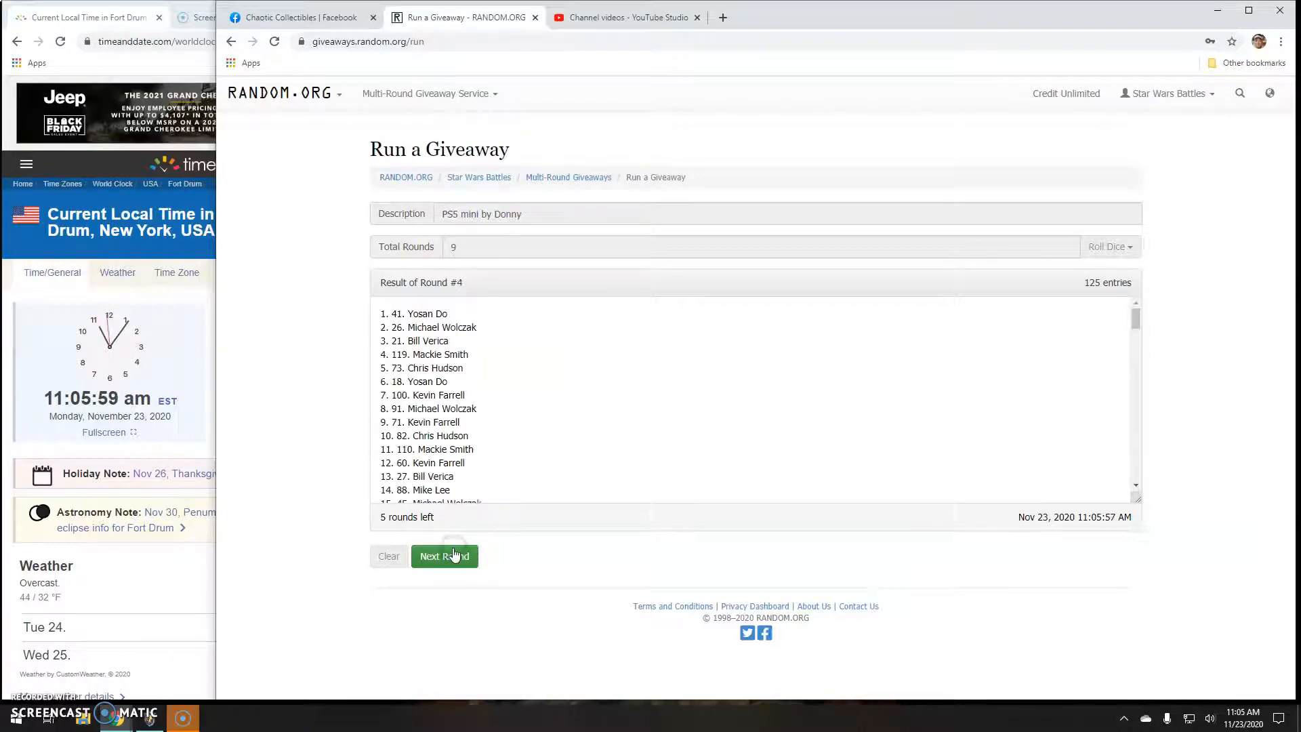
click(445, 556)
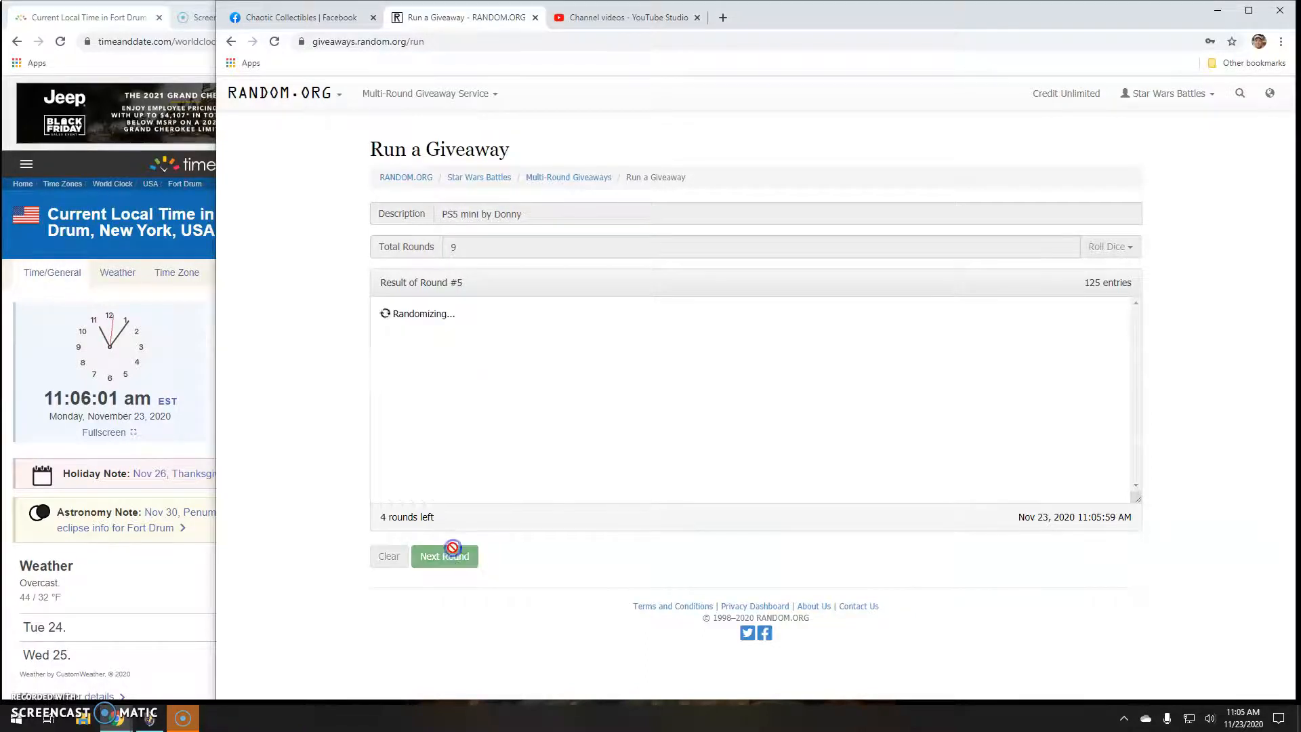
click(445, 555)
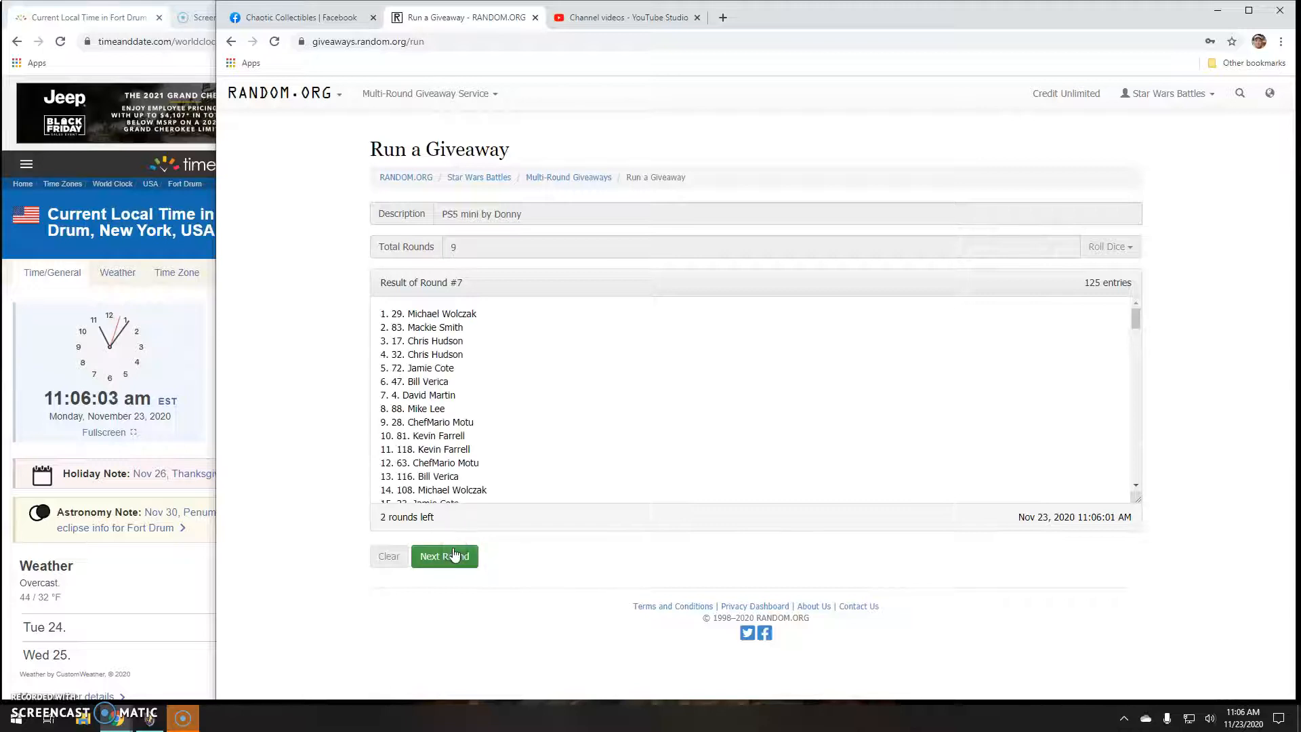
click(444, 556)
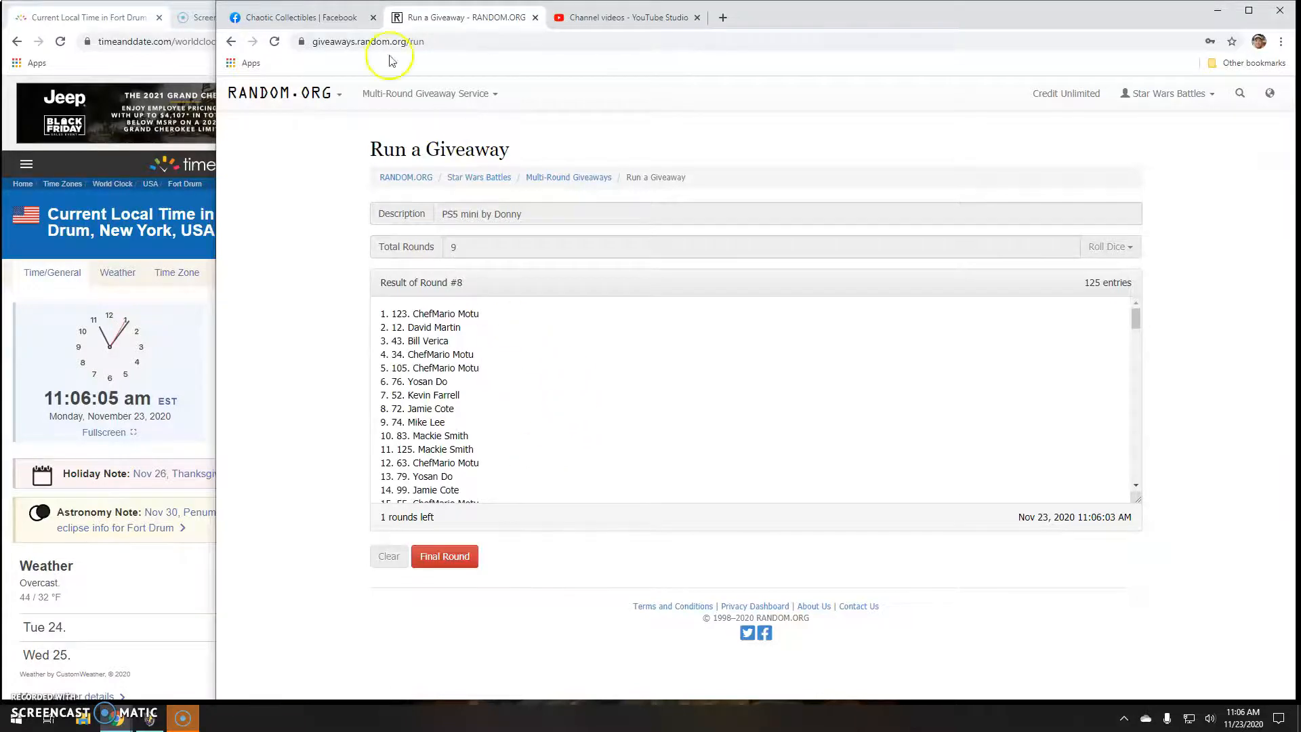
click(298, 16)
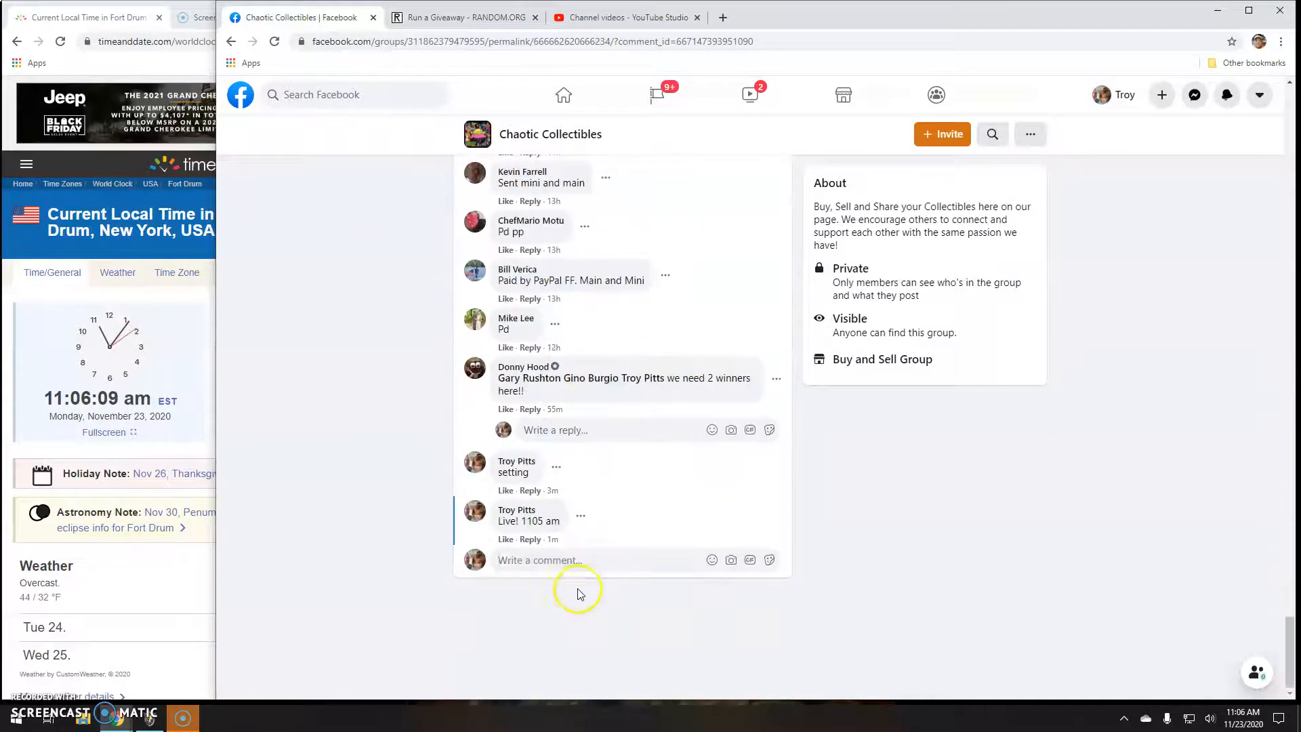
Step: Comment 'Final round!! good luck!' on the giveaway thread
text(F)
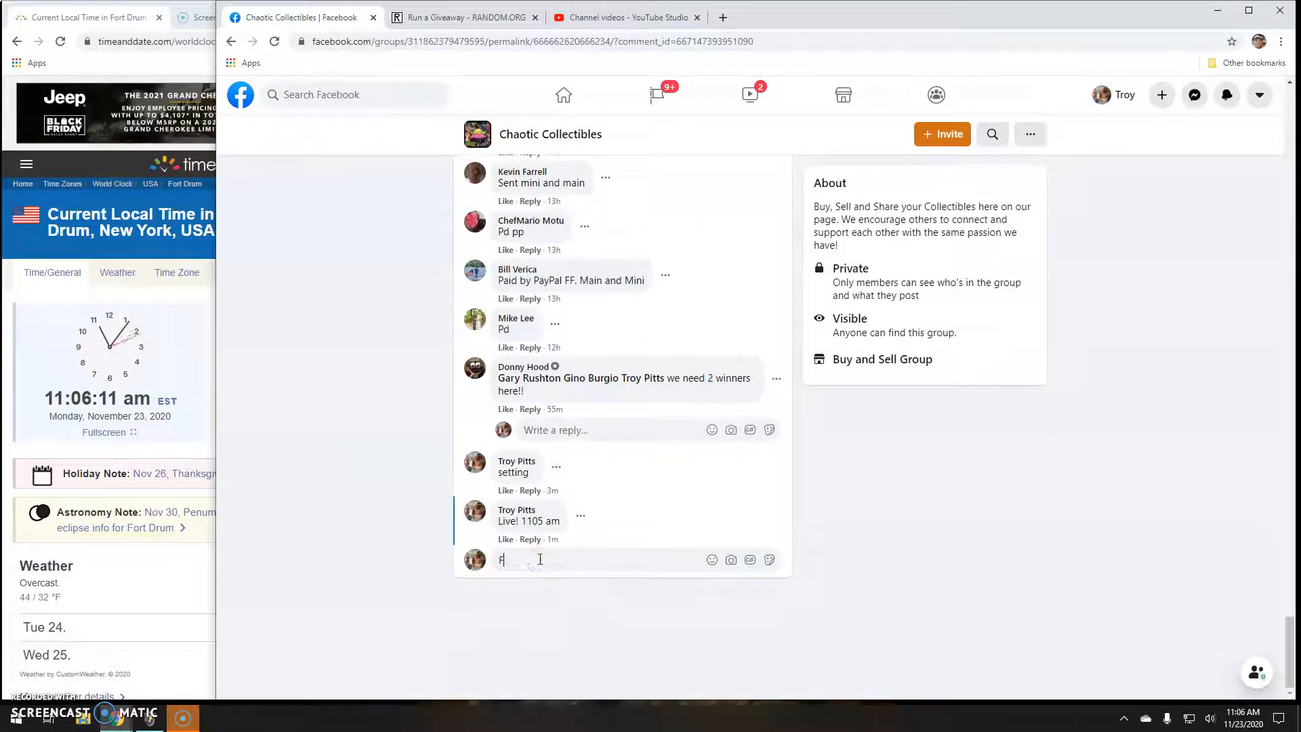
text(inal r)
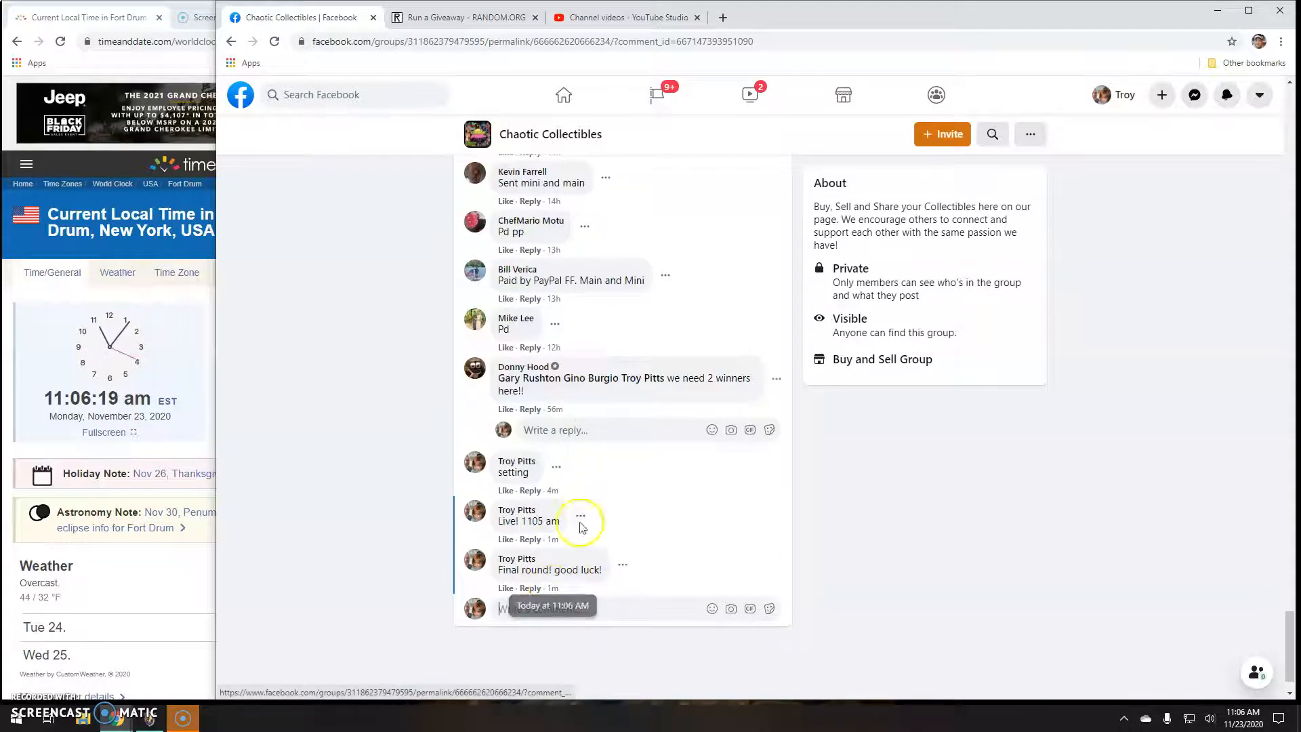
Step: Run the ninth and final round in RANDOM.ORG and view the verification results
click(461, 17)
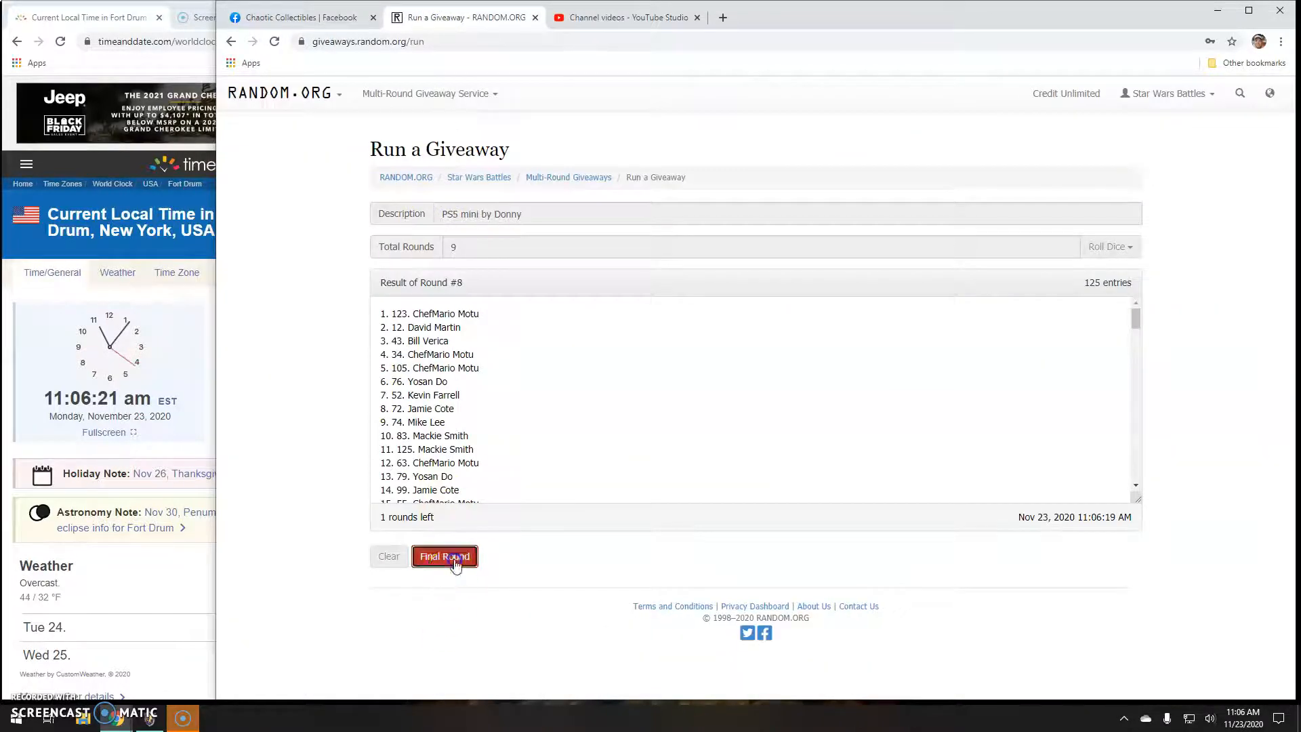
click(445, 556)
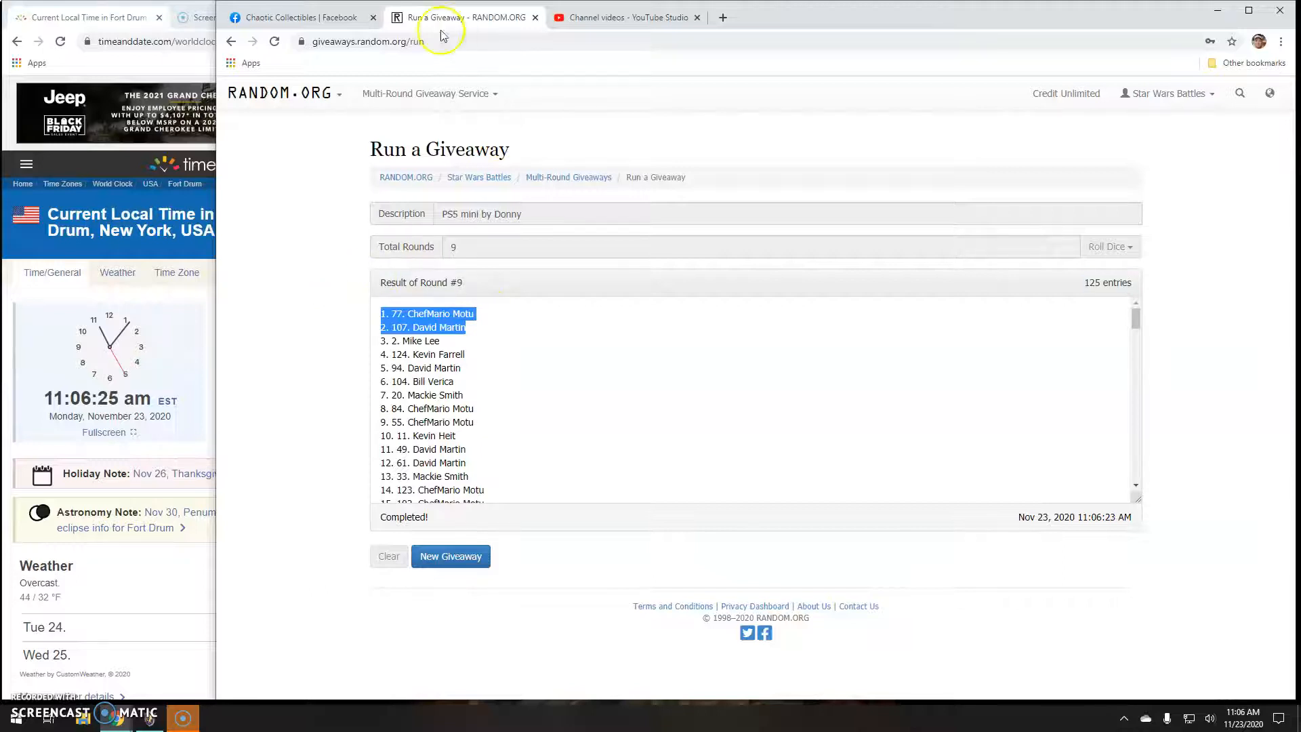
scroll(down, 3)
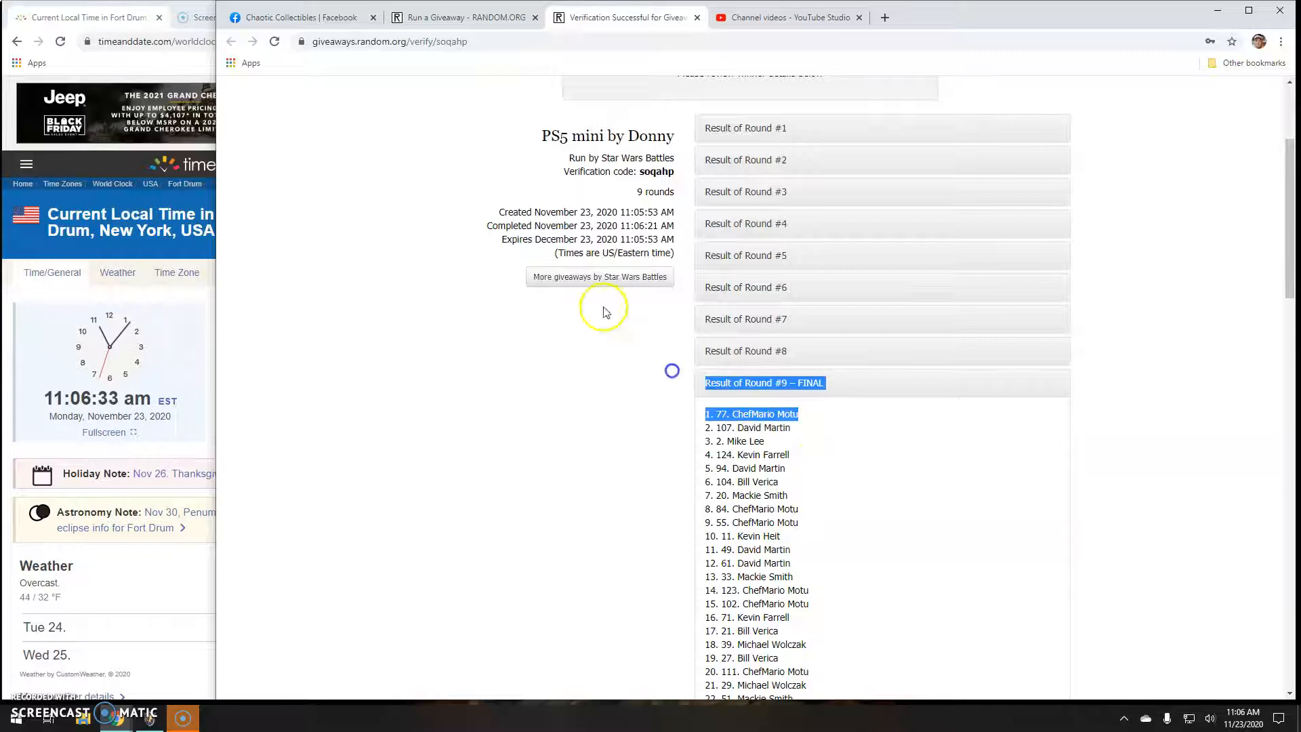
Step: Comment 'Done! 1106 am' on the Facebook giveaway thread
click(298, 16)
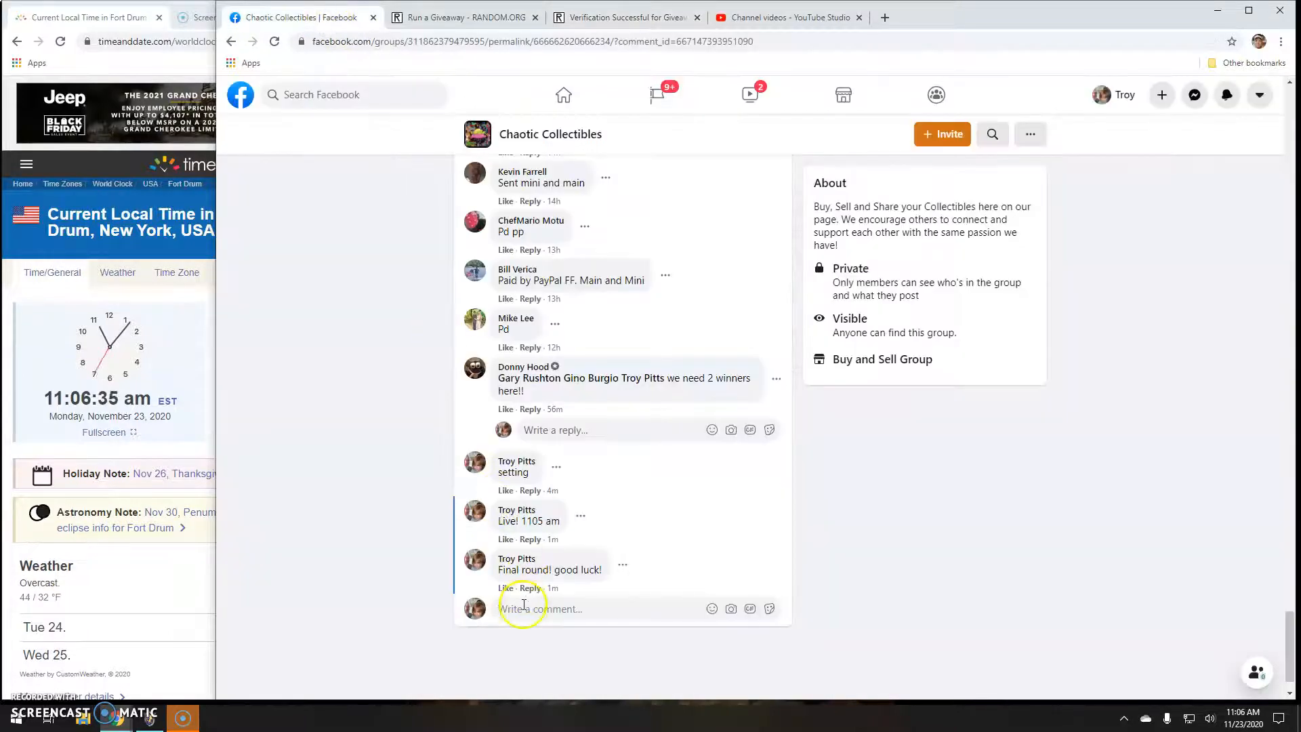
text(Done)
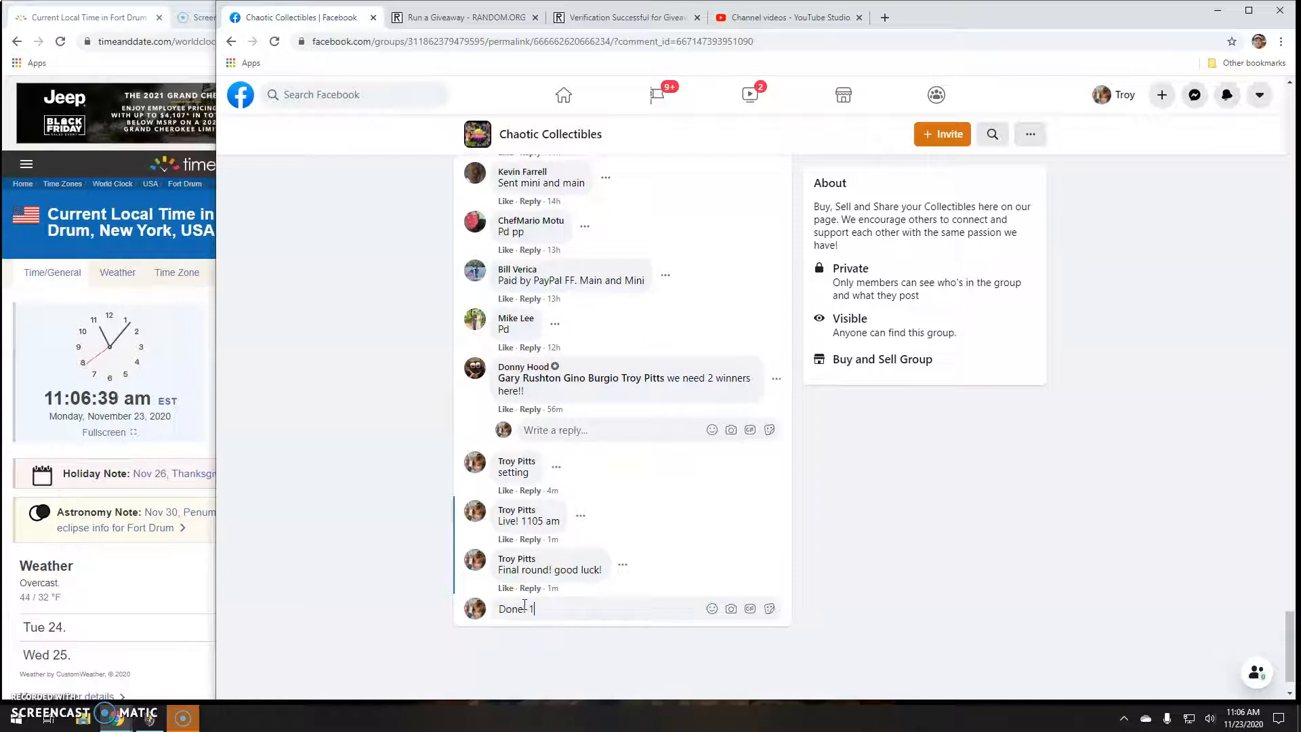
text(106 am)
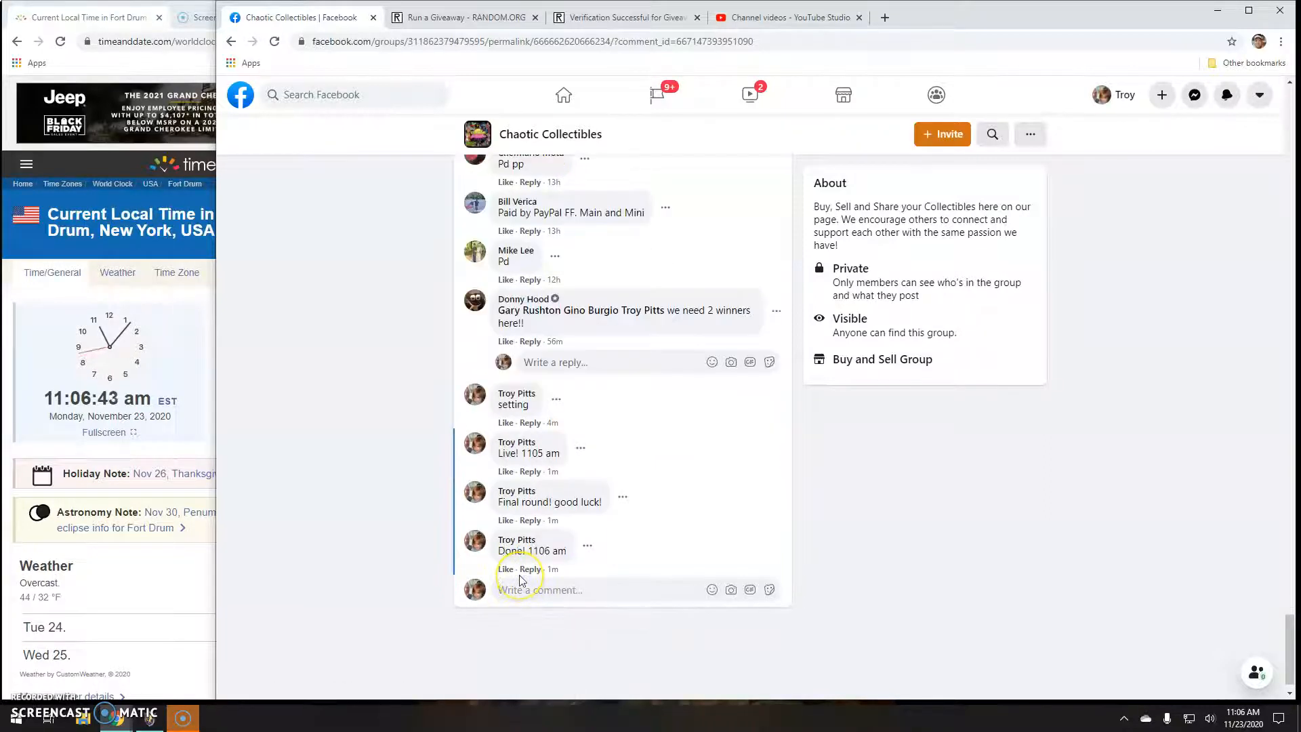
text(verified.)
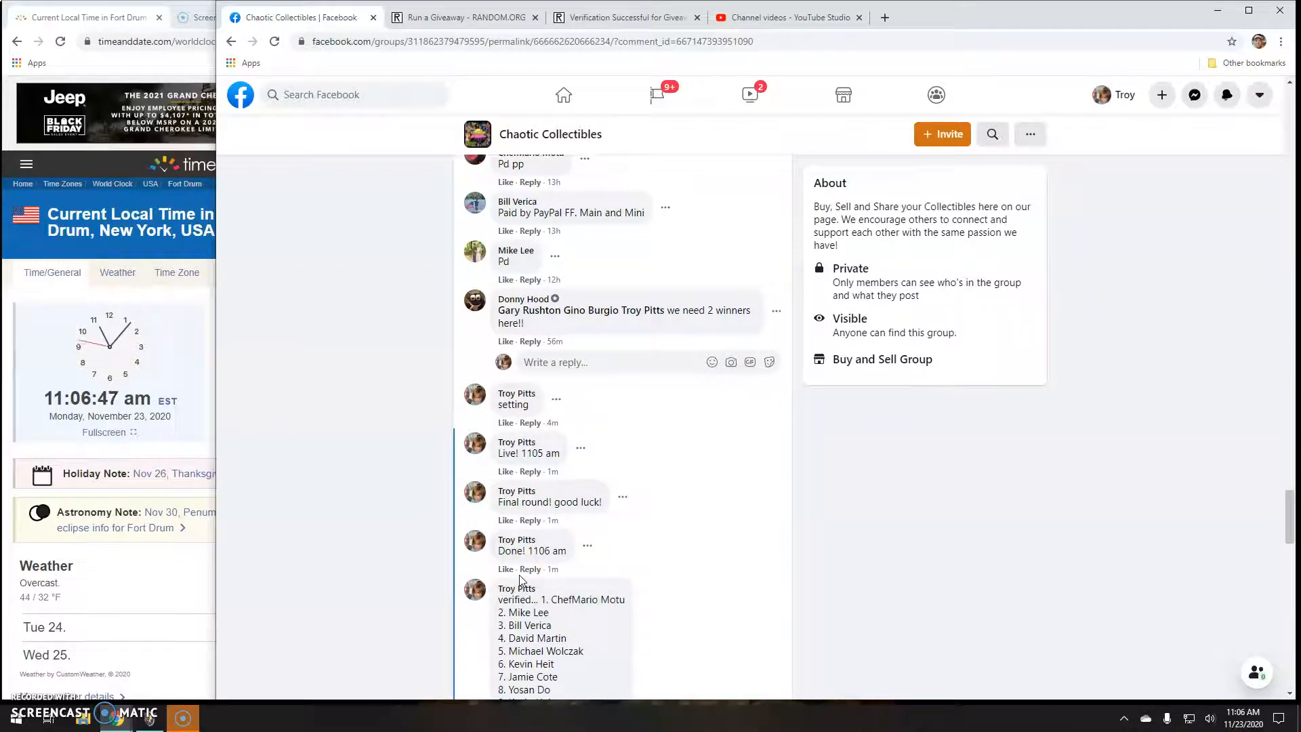
Step: Delete the mistakenly pasted winner-list comment from the thread
scroll(down, 3)
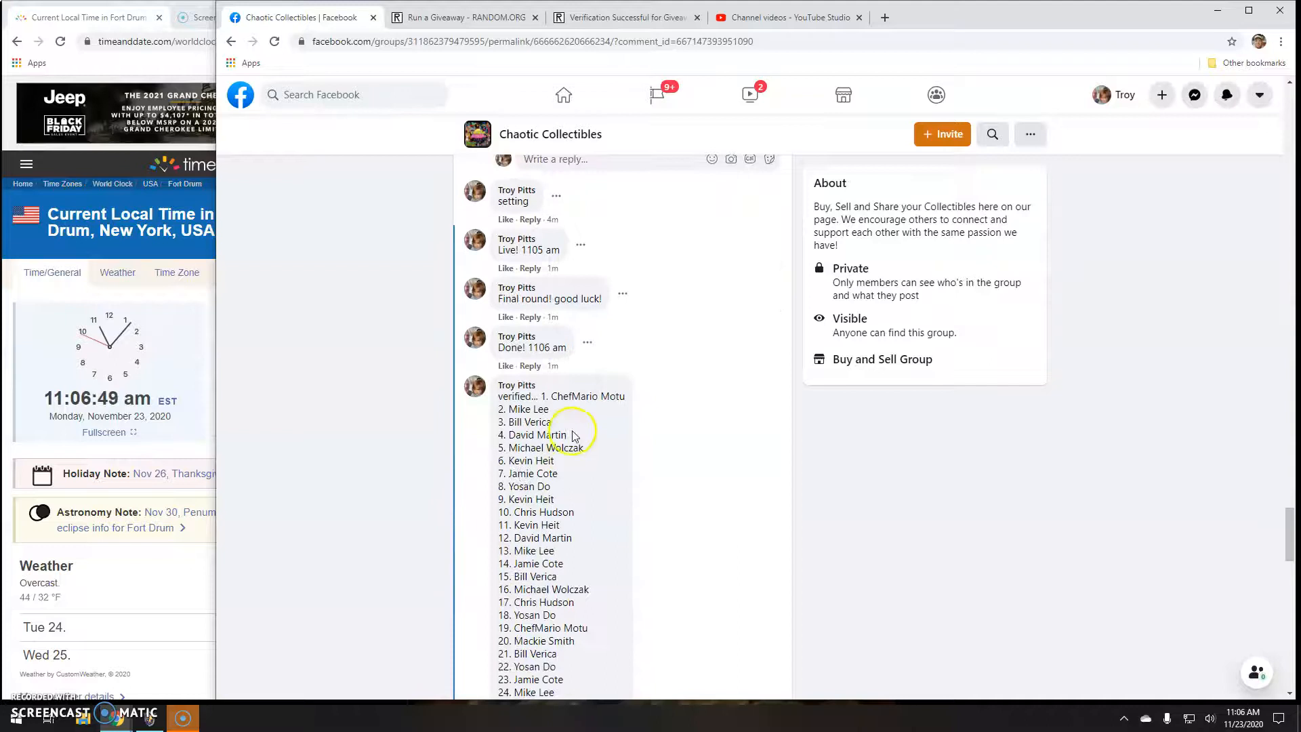
scroll(down, 3)
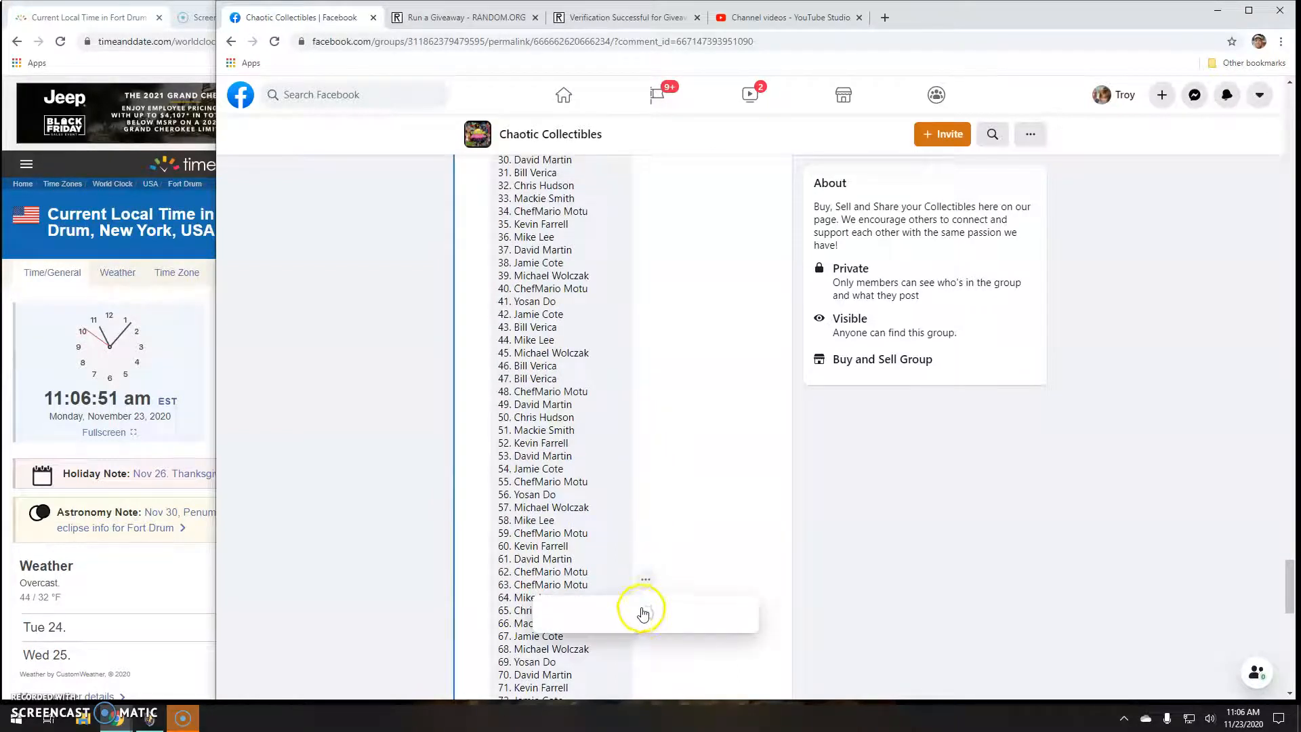
click(645, 579)
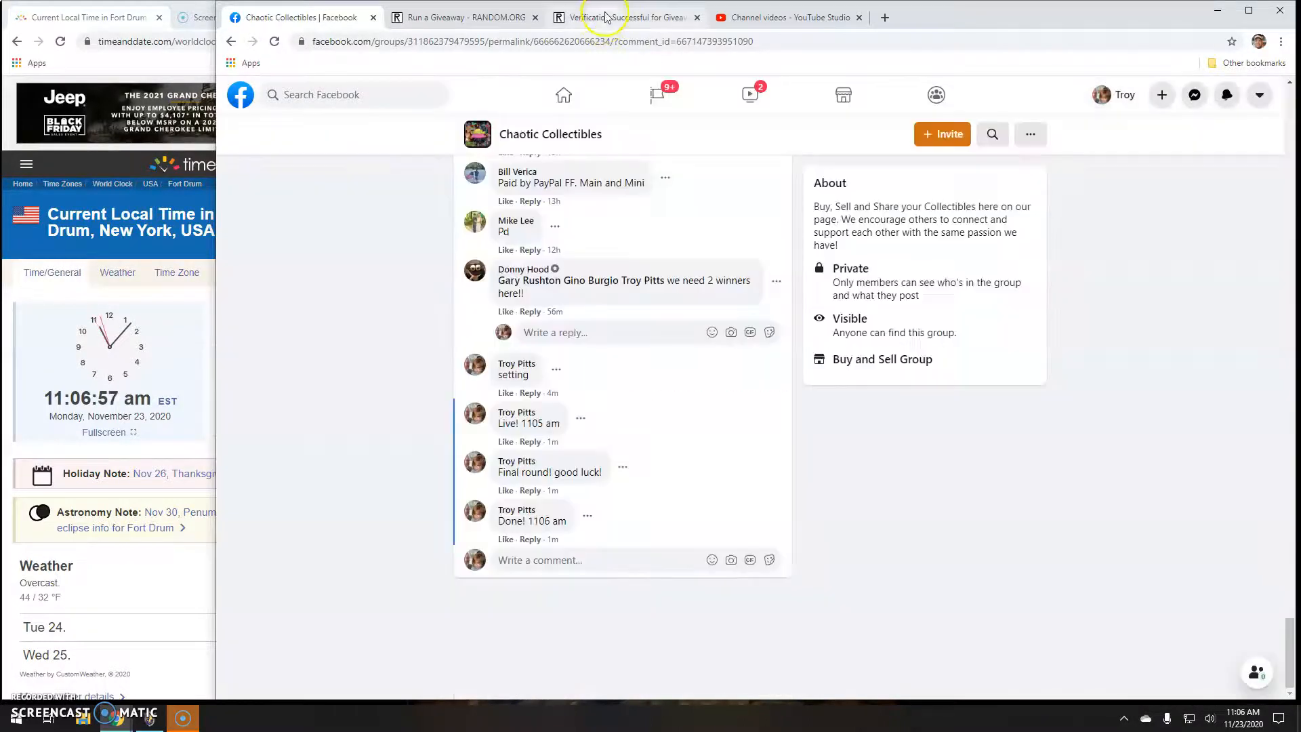
Step: Copy the RANDOM.ORG verification URL and post a 'verified..' comment with the link
click(627, 16)
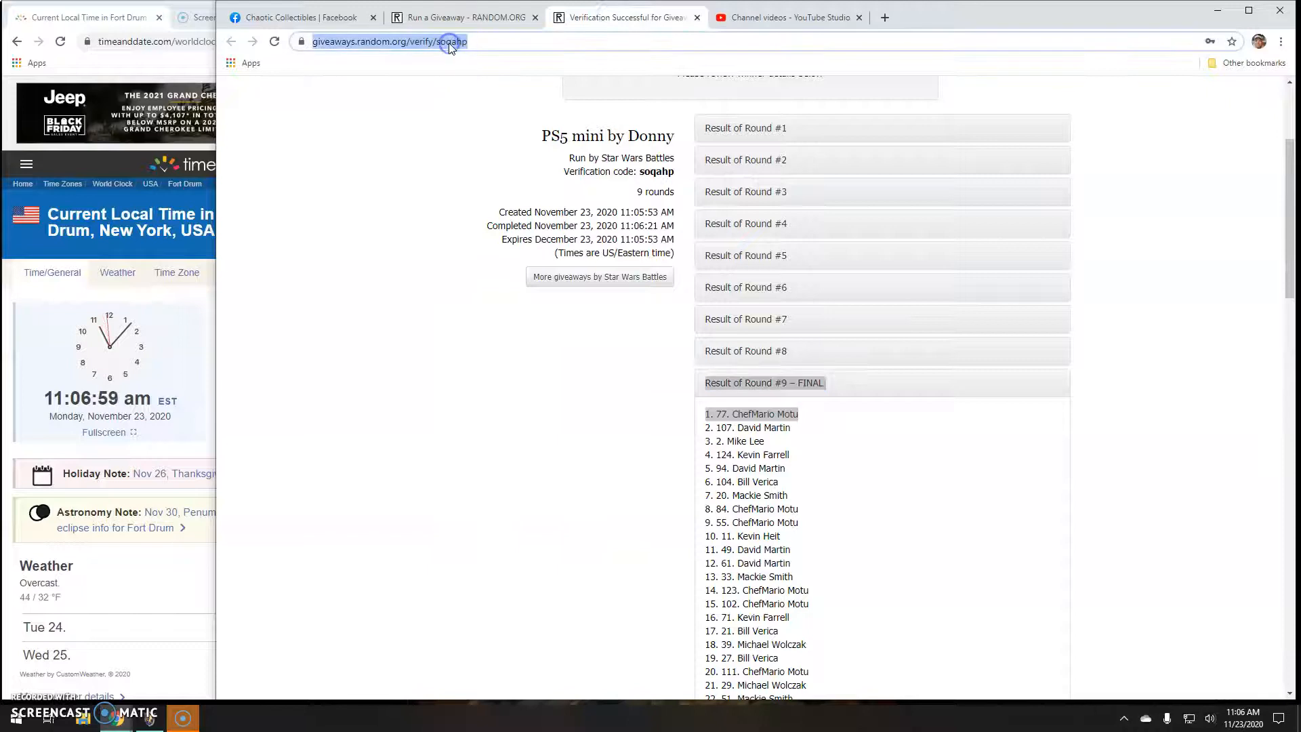
click(298, 16)
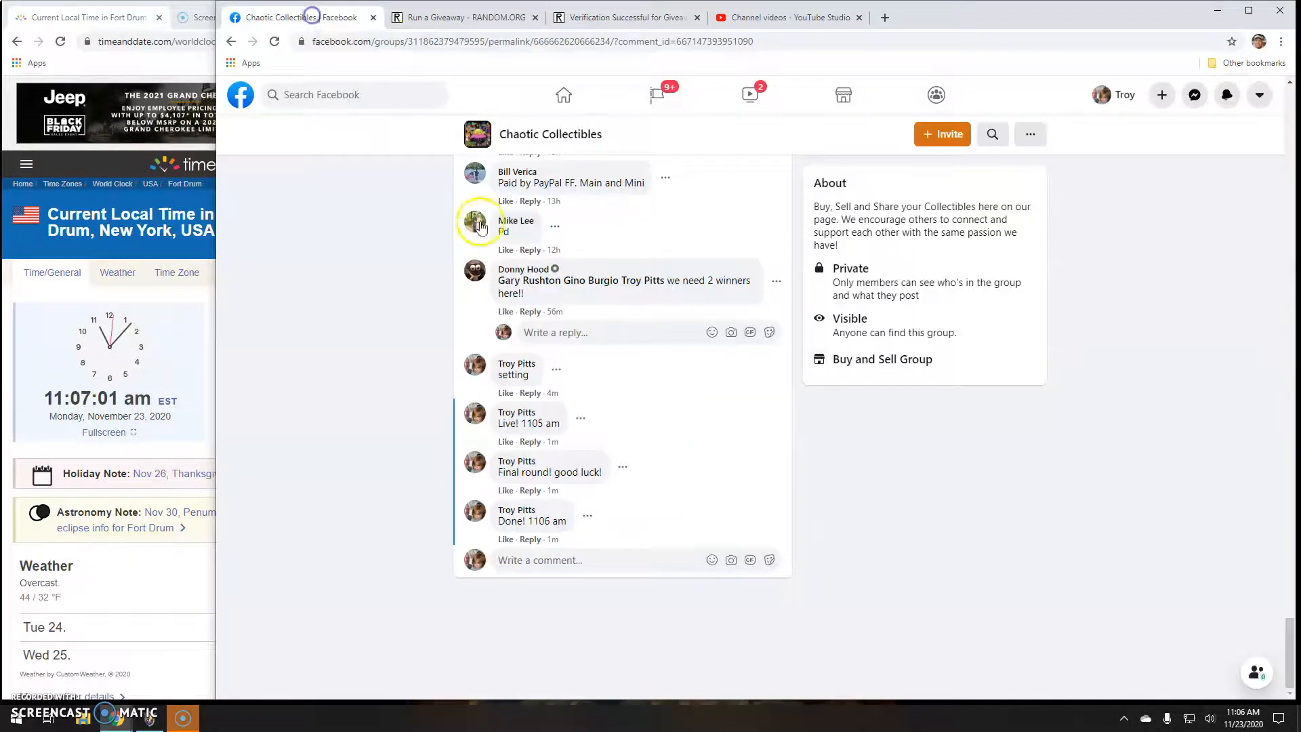
text(Y)
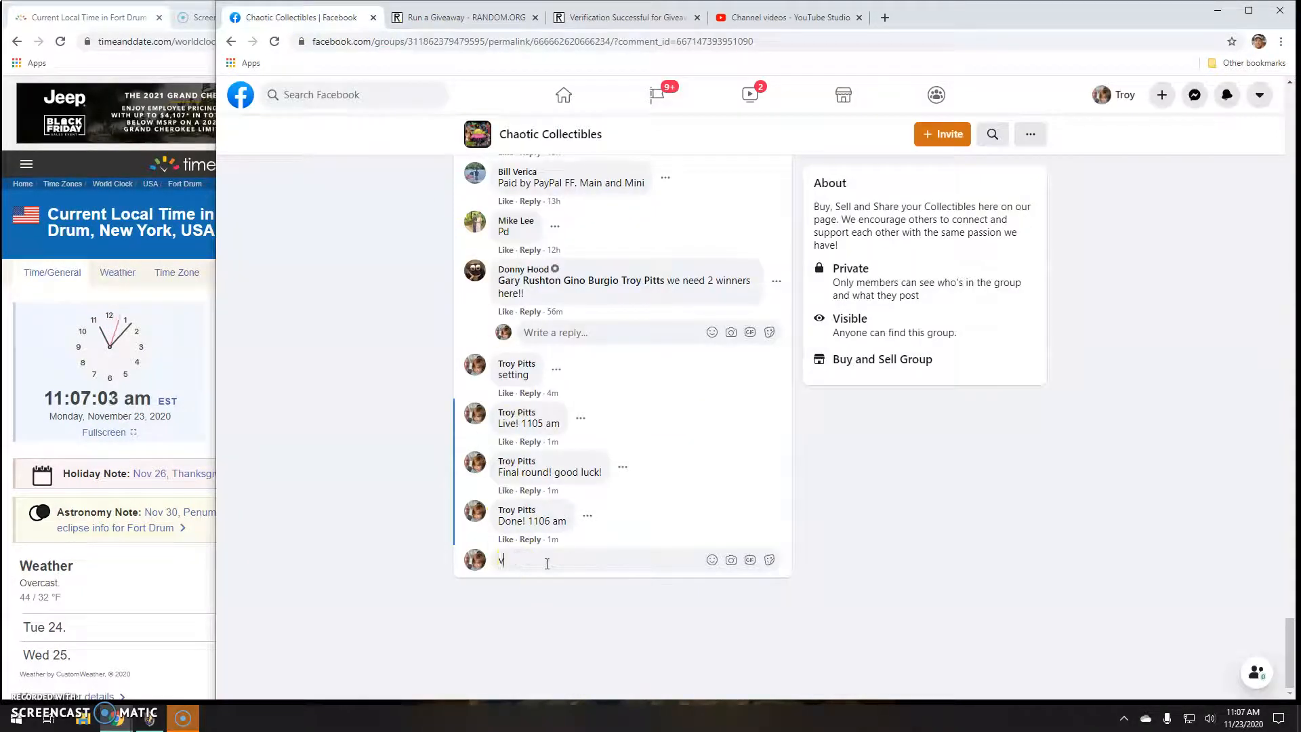
text(erified..)
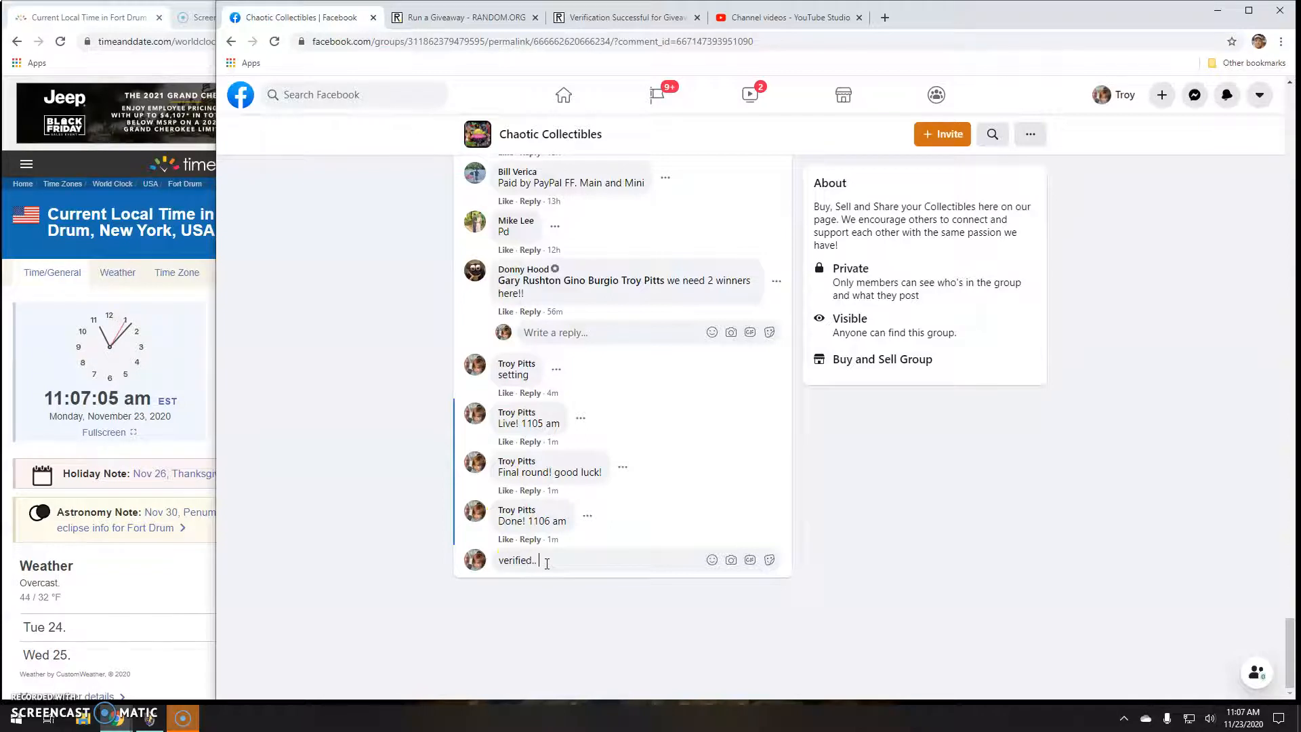
key(enter)
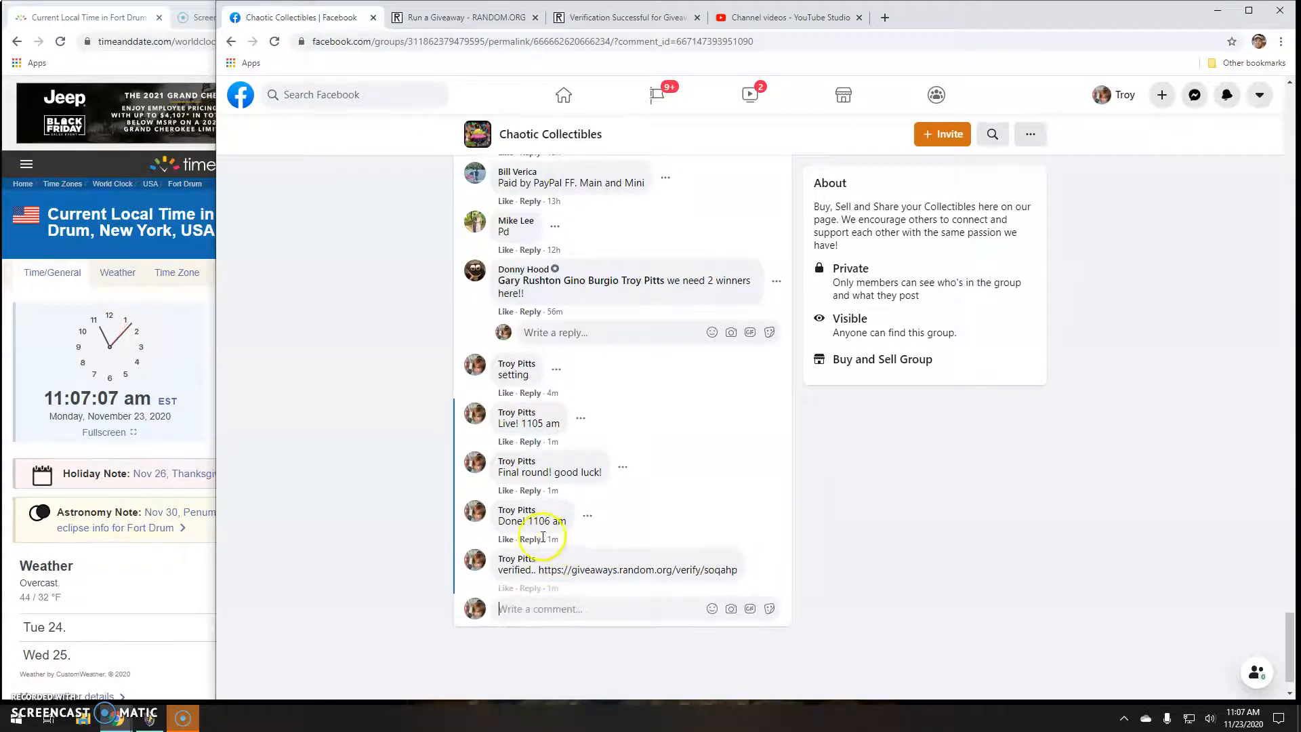